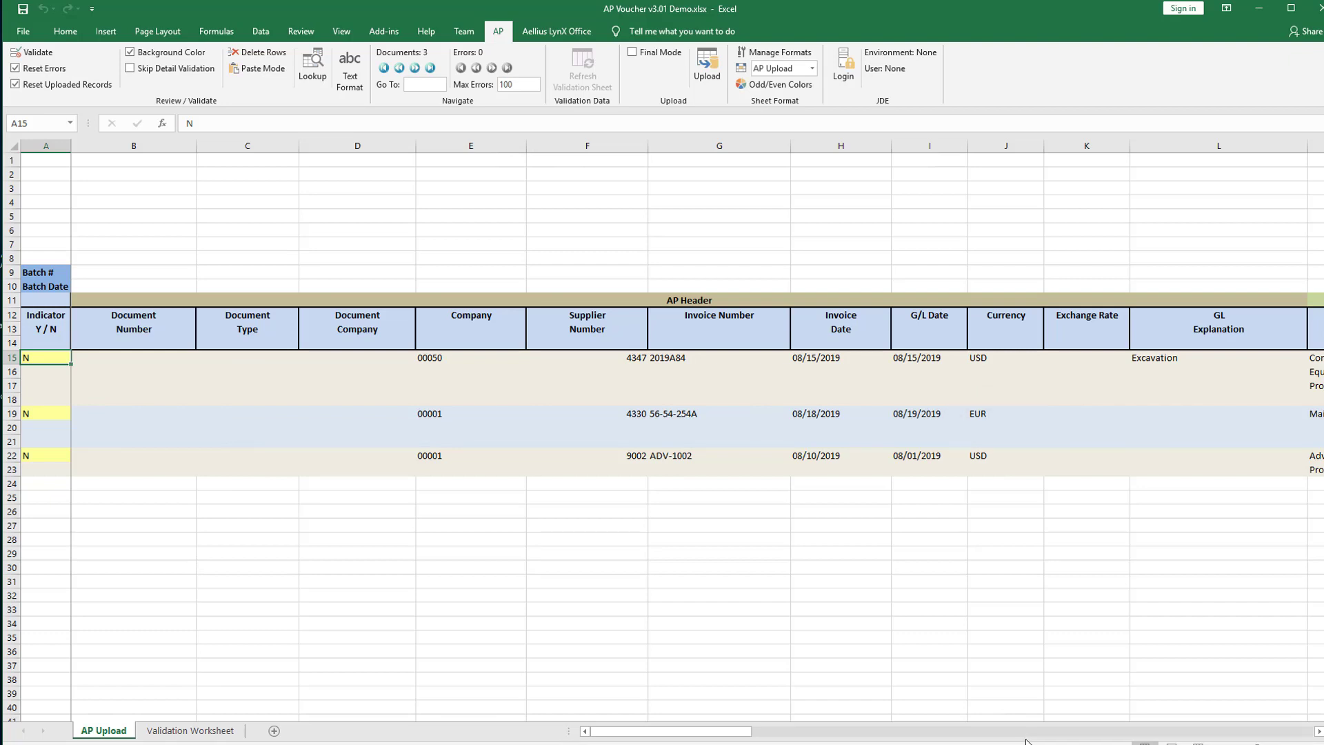
- Sign in to JD Edwards environment JDV920 as user 'lynxuser'
scroll("right", 3)
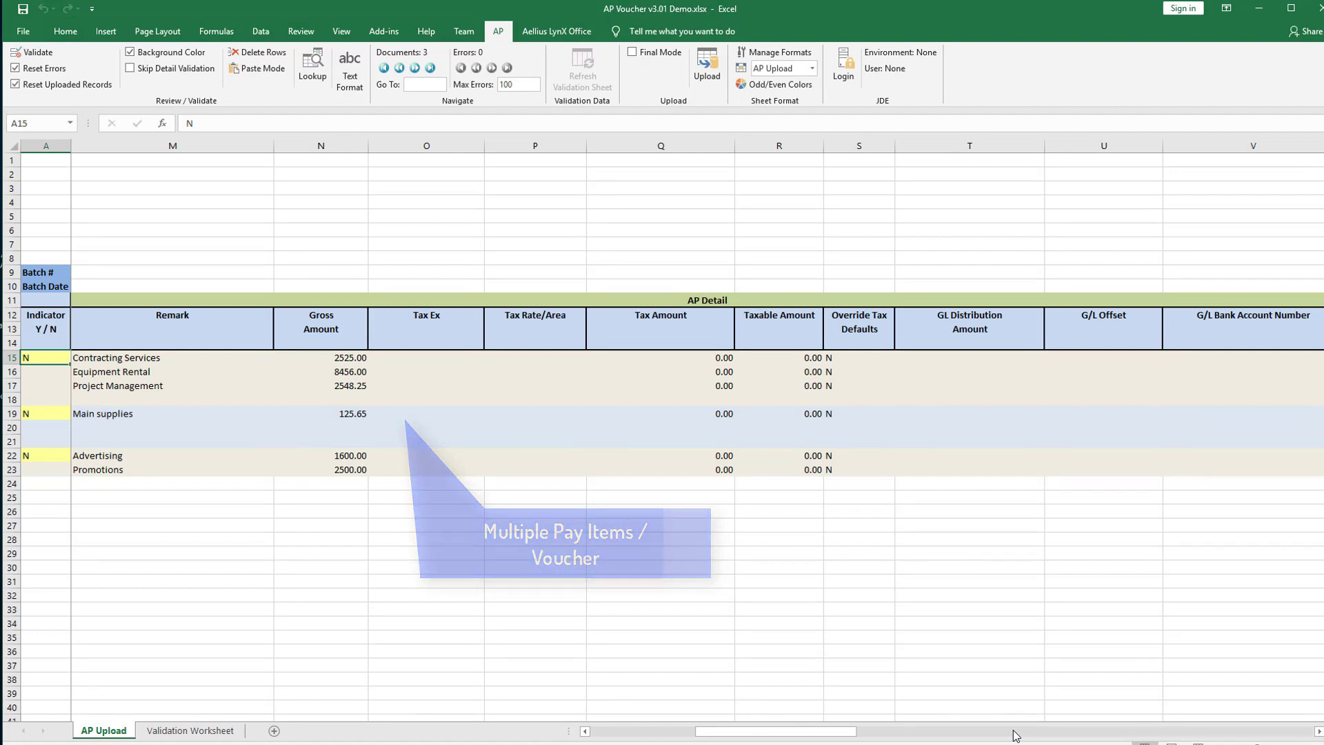
scroll("right", 3)
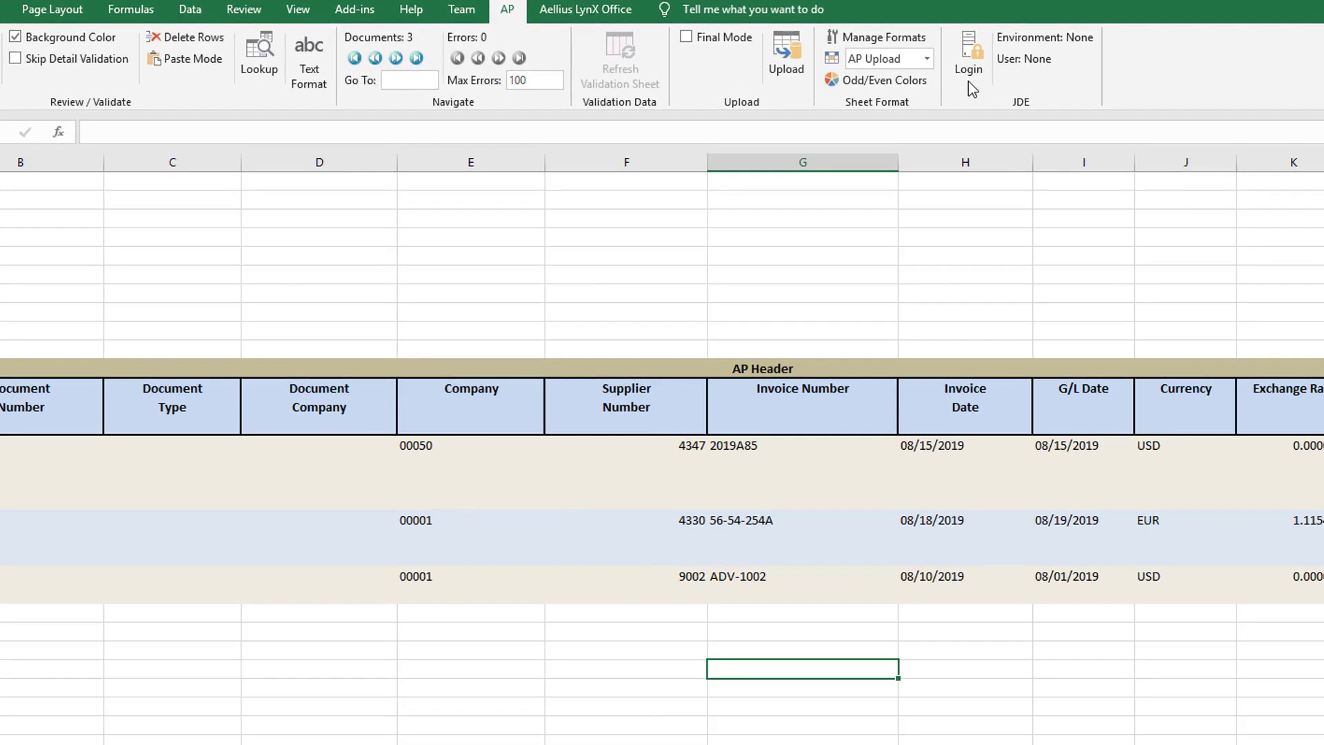
left_click(967, 52)
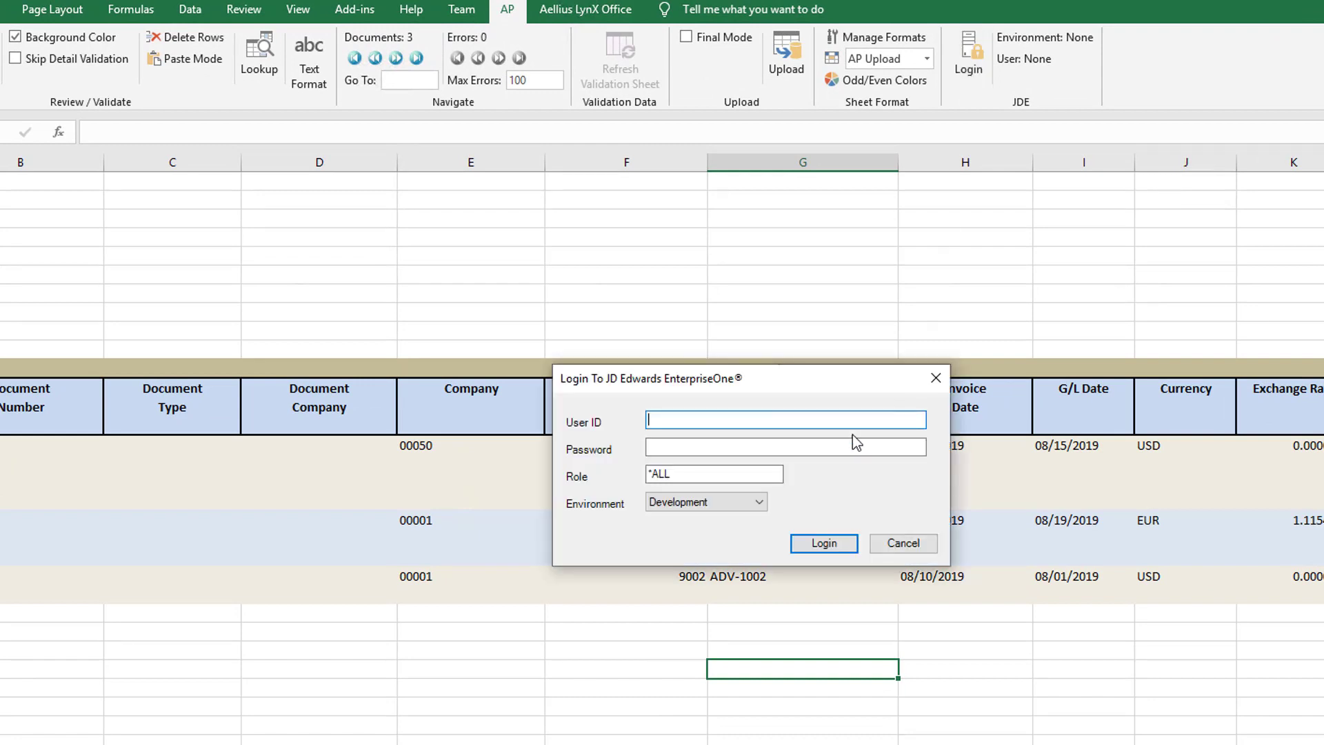
type("lynxuser")
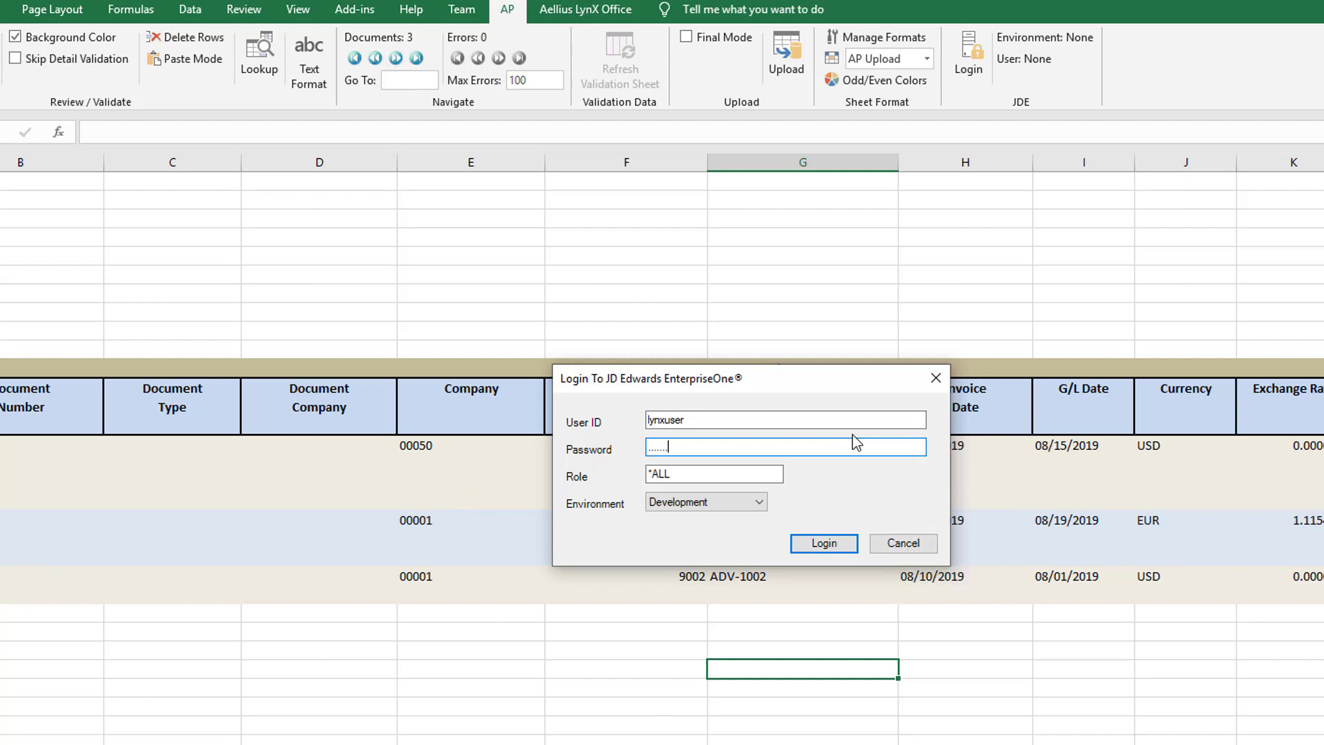
left_click(822, 543)
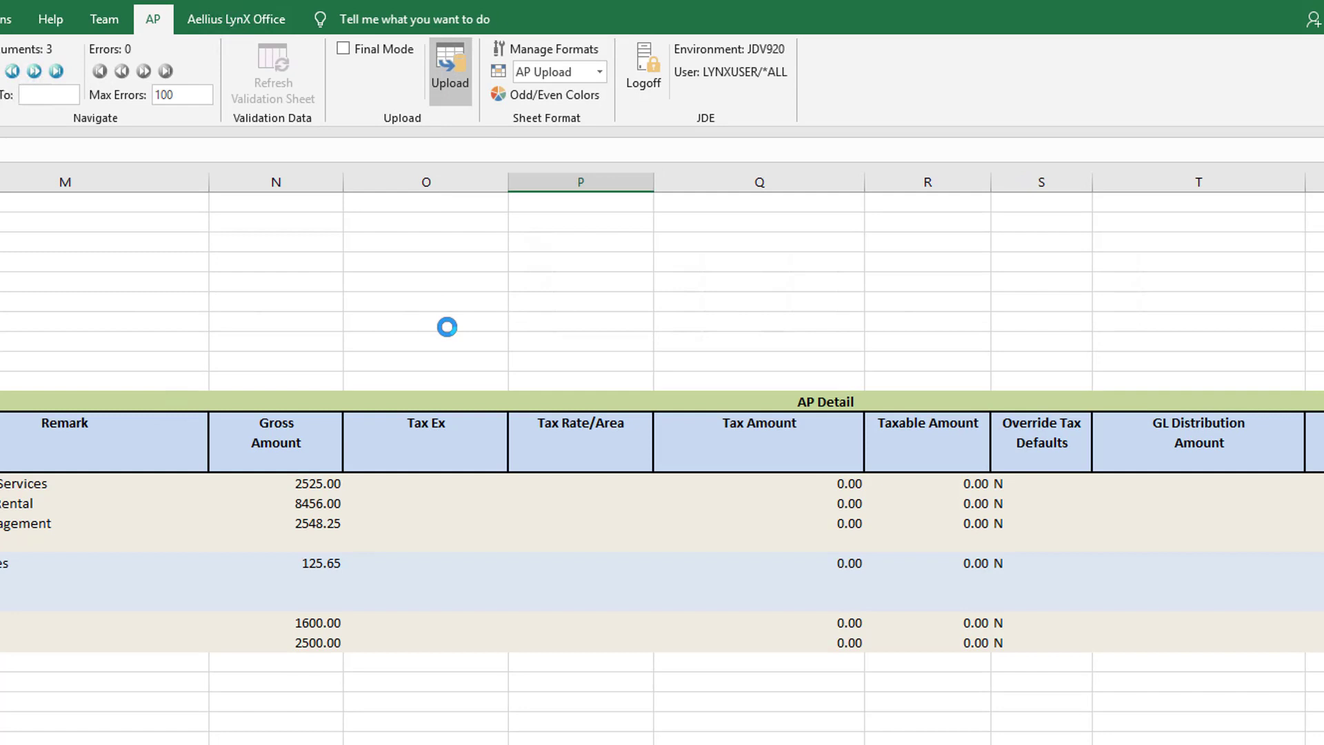
- Acknowledge the proof-mode success and review the filled tax, GL distribution and exchange-rate columns
left_click(450, 68)
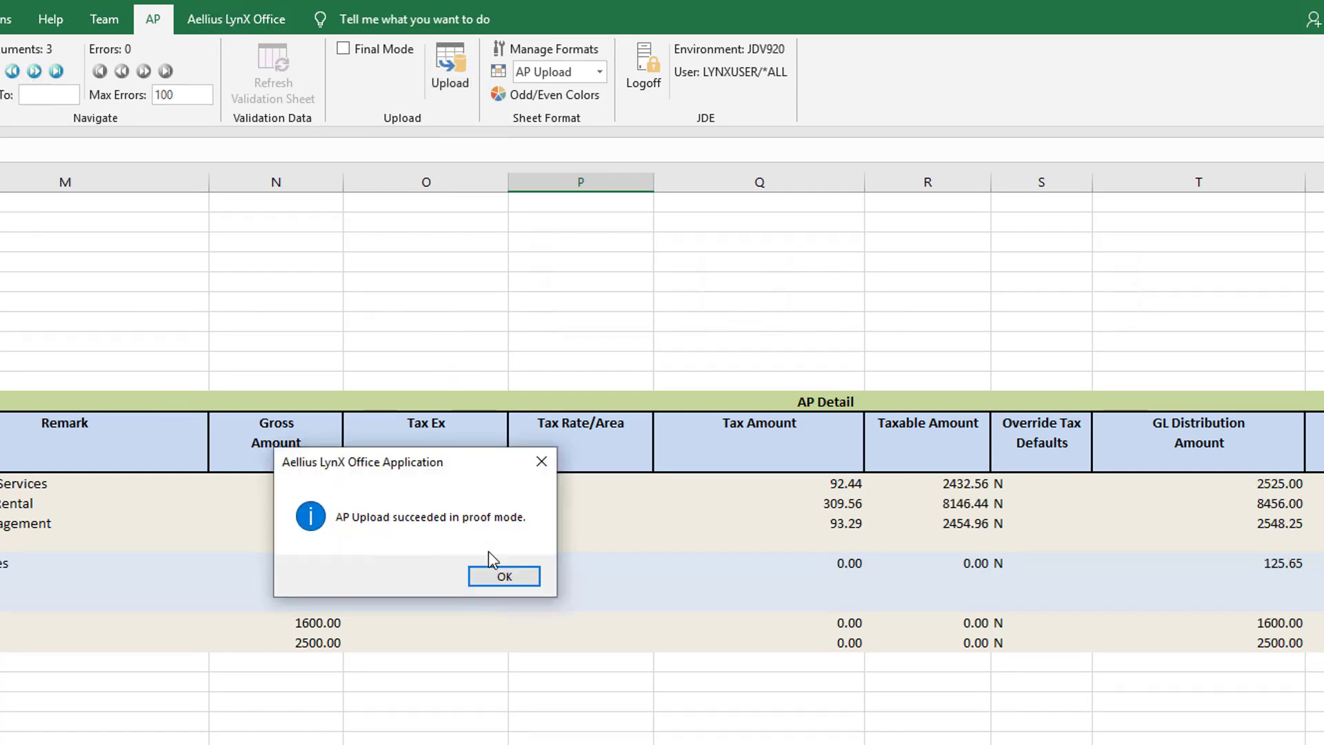
left_click(504, 577)
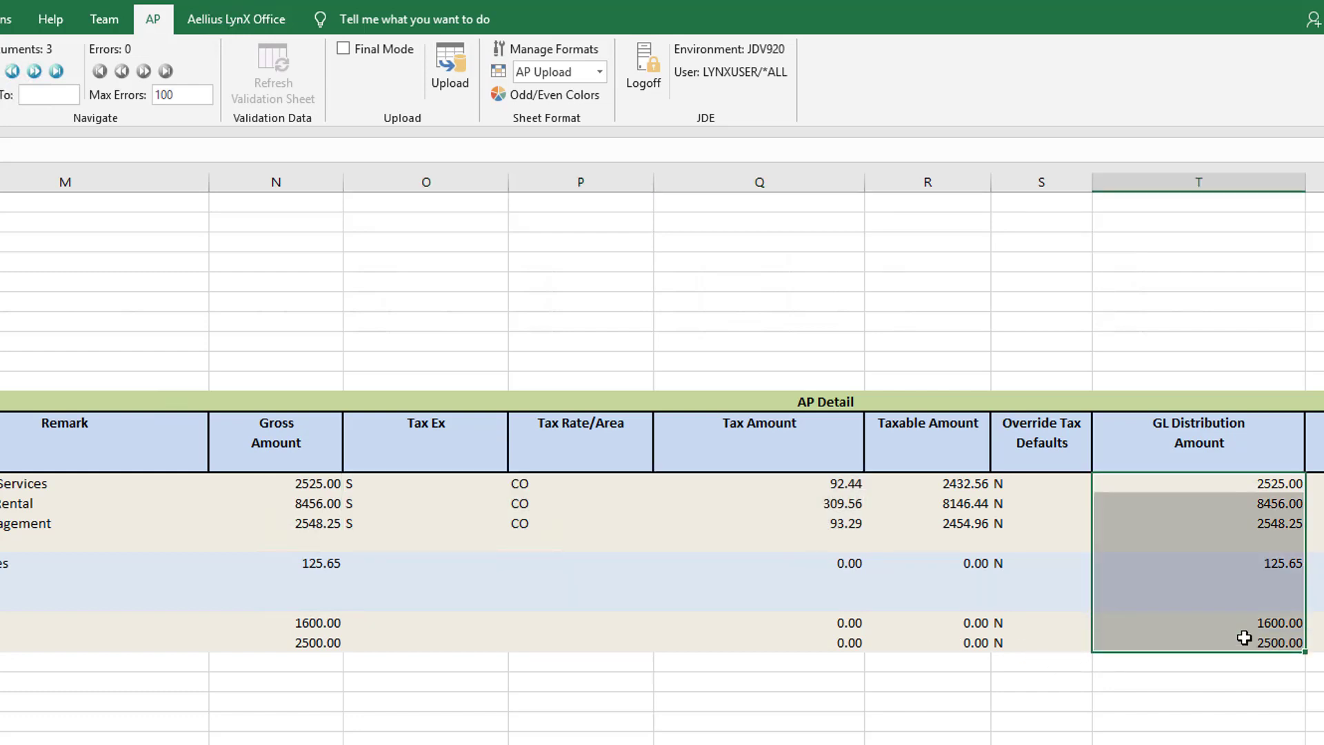
scroll("right", 3)
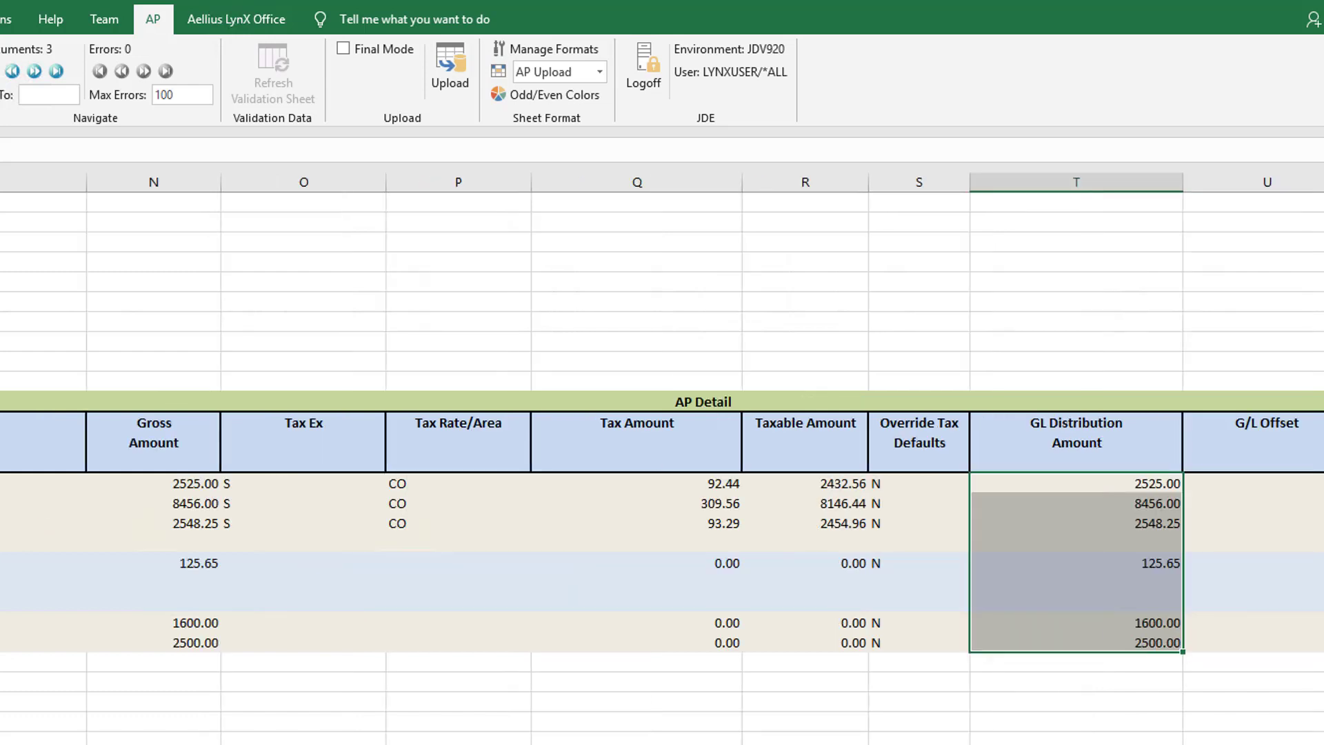
scroll("right", 3)
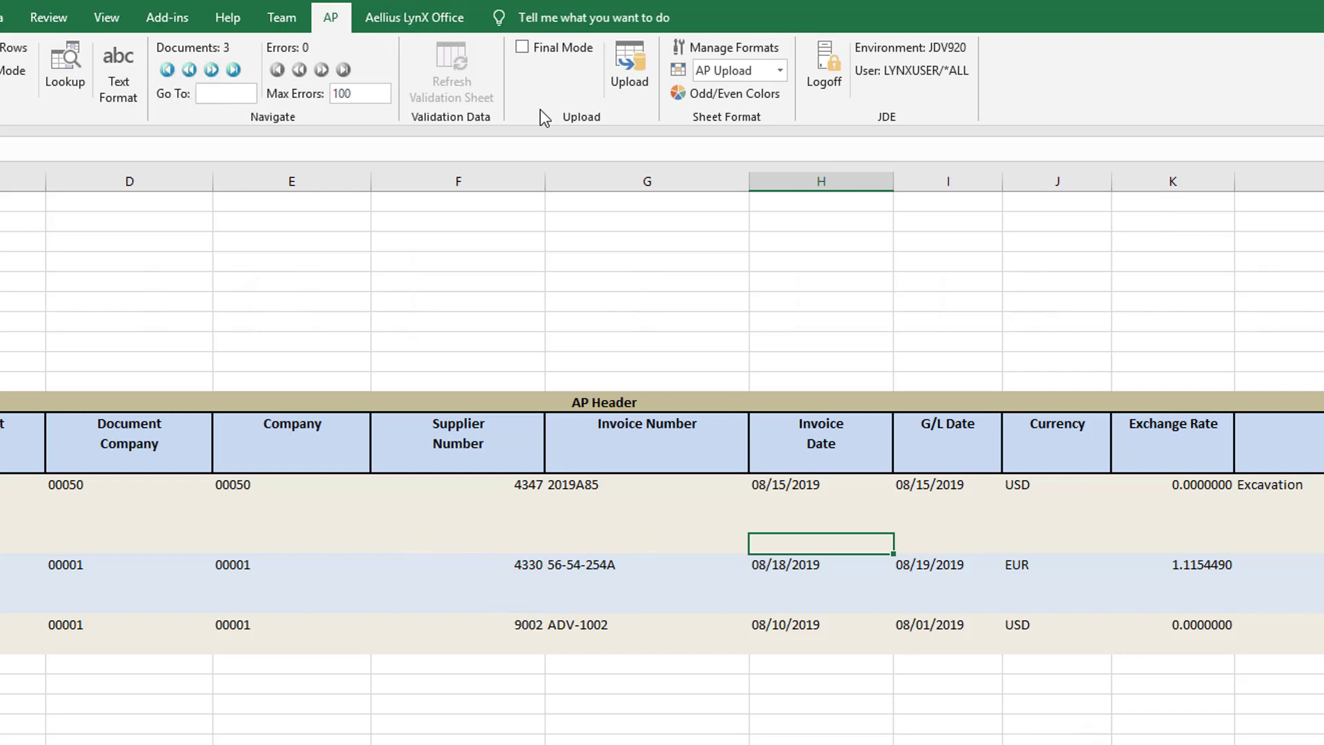
- Upload the vouchers in Final Mode, creating batch 10331 with documents 5670–5672
left_click(521, 47)
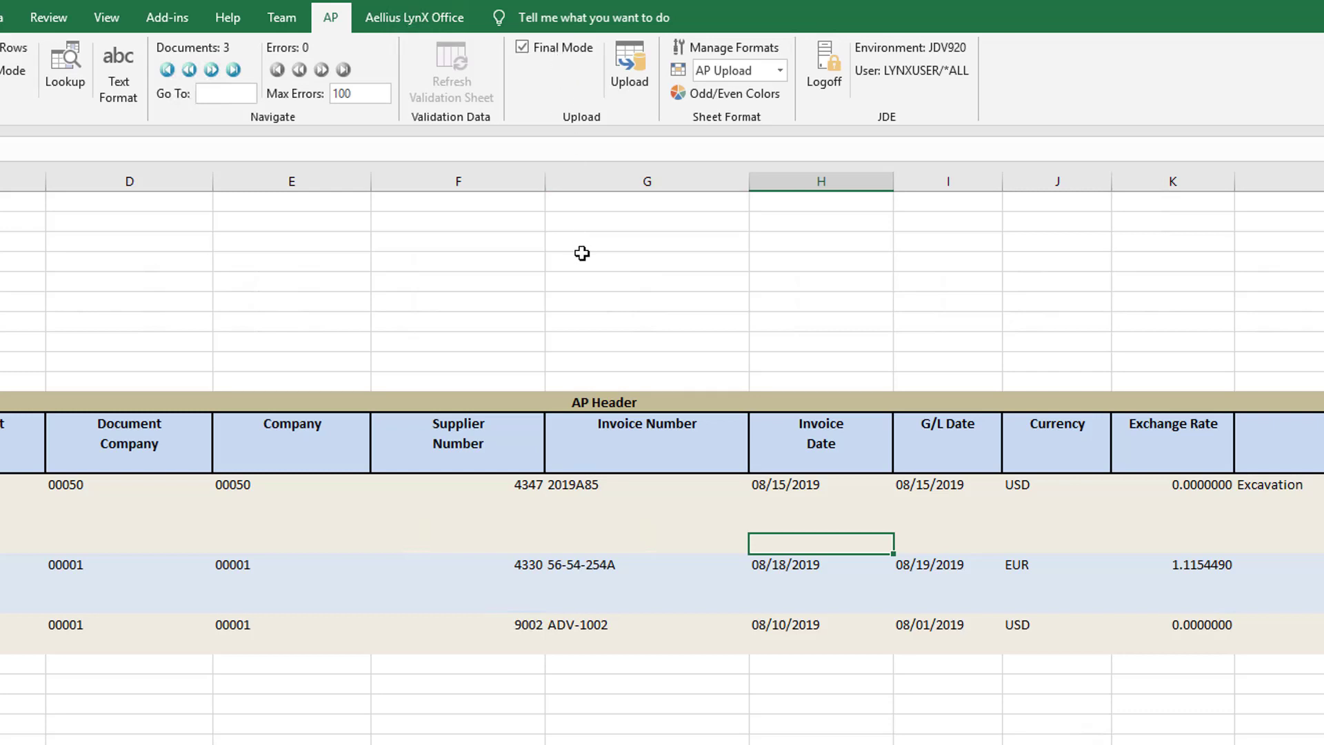
mouse_move(641, 339)
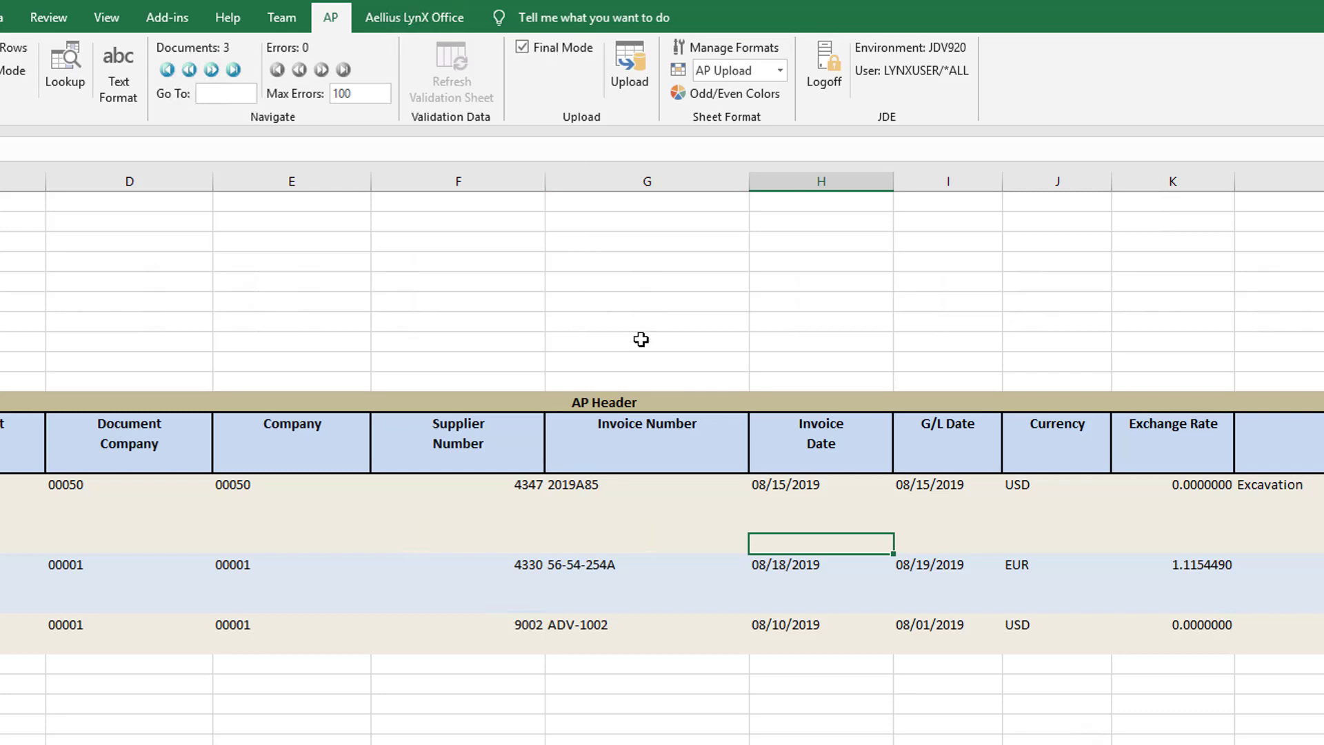
mouse_move(629, 68)
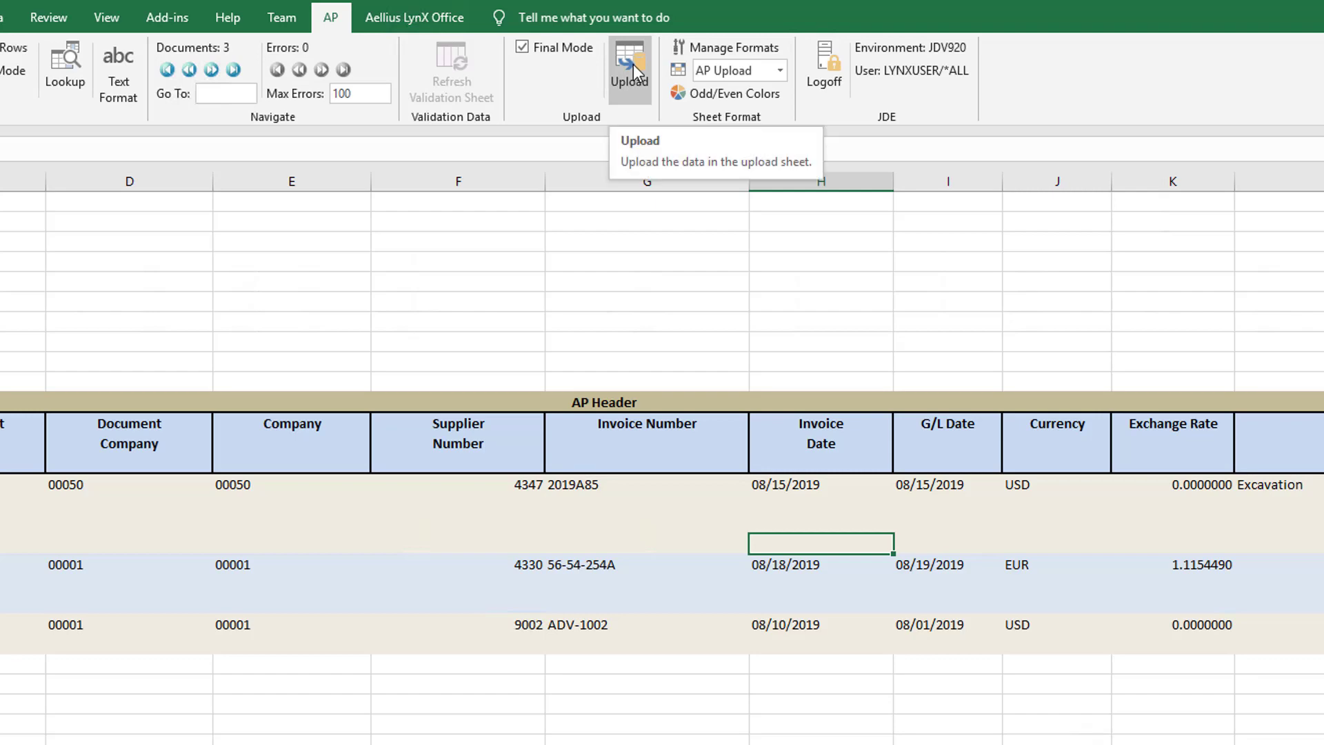
left_click(629, 64)
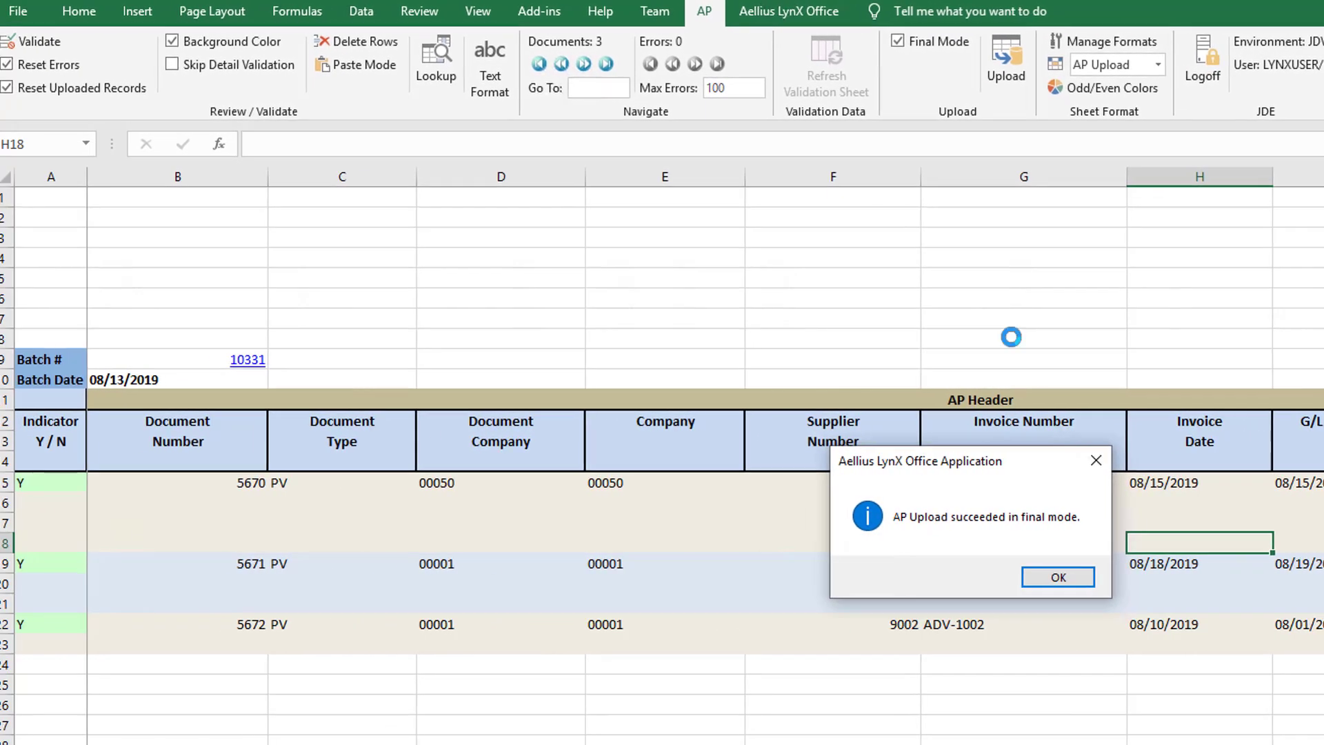
left_click(1056, 576)
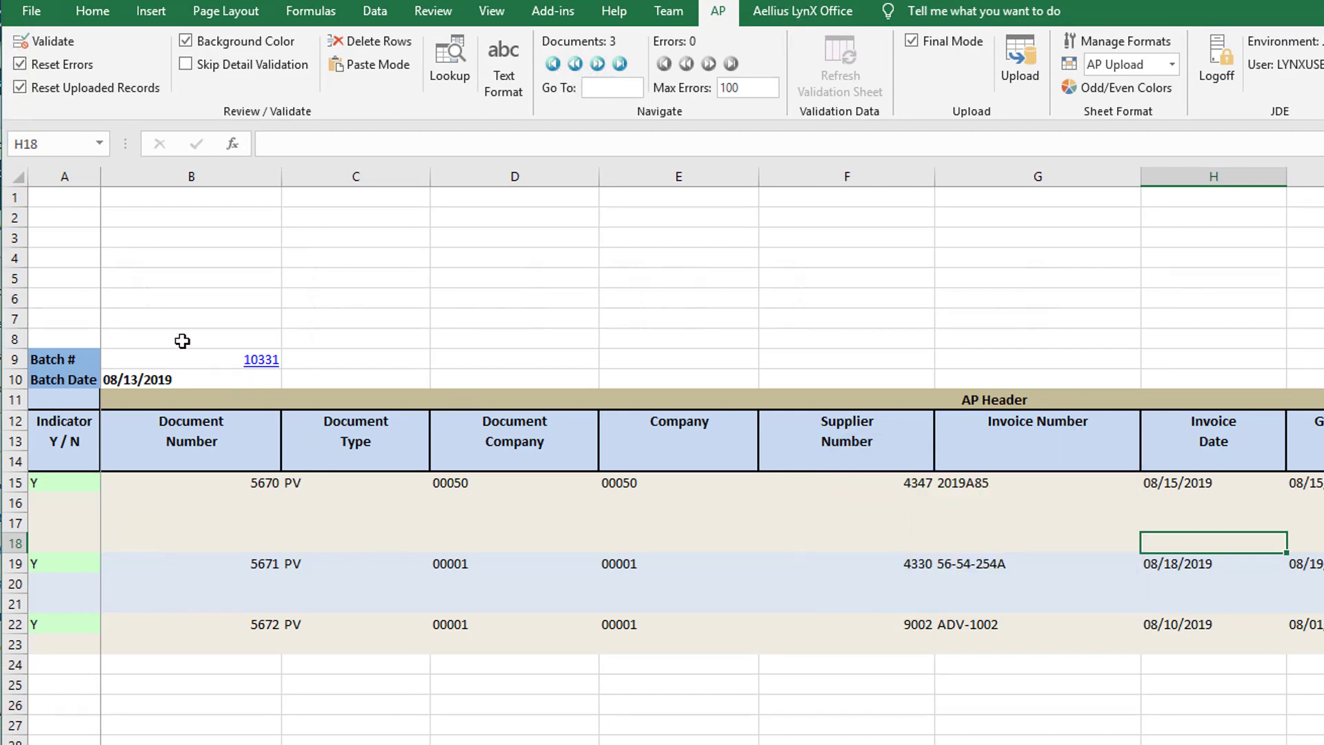
left_click(218, 359)
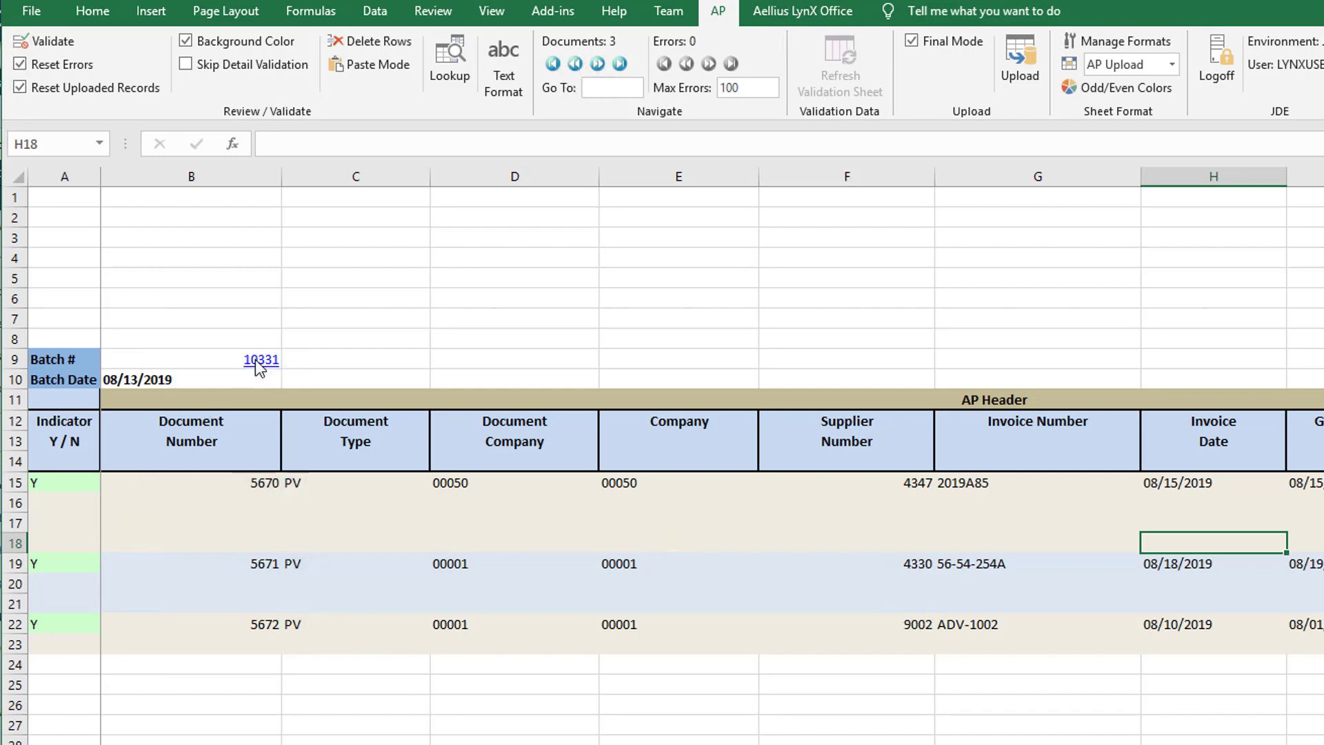
- Review voucher 5670's payment items in batch 10331 and view its G/L distribution
left_click(260, 360)
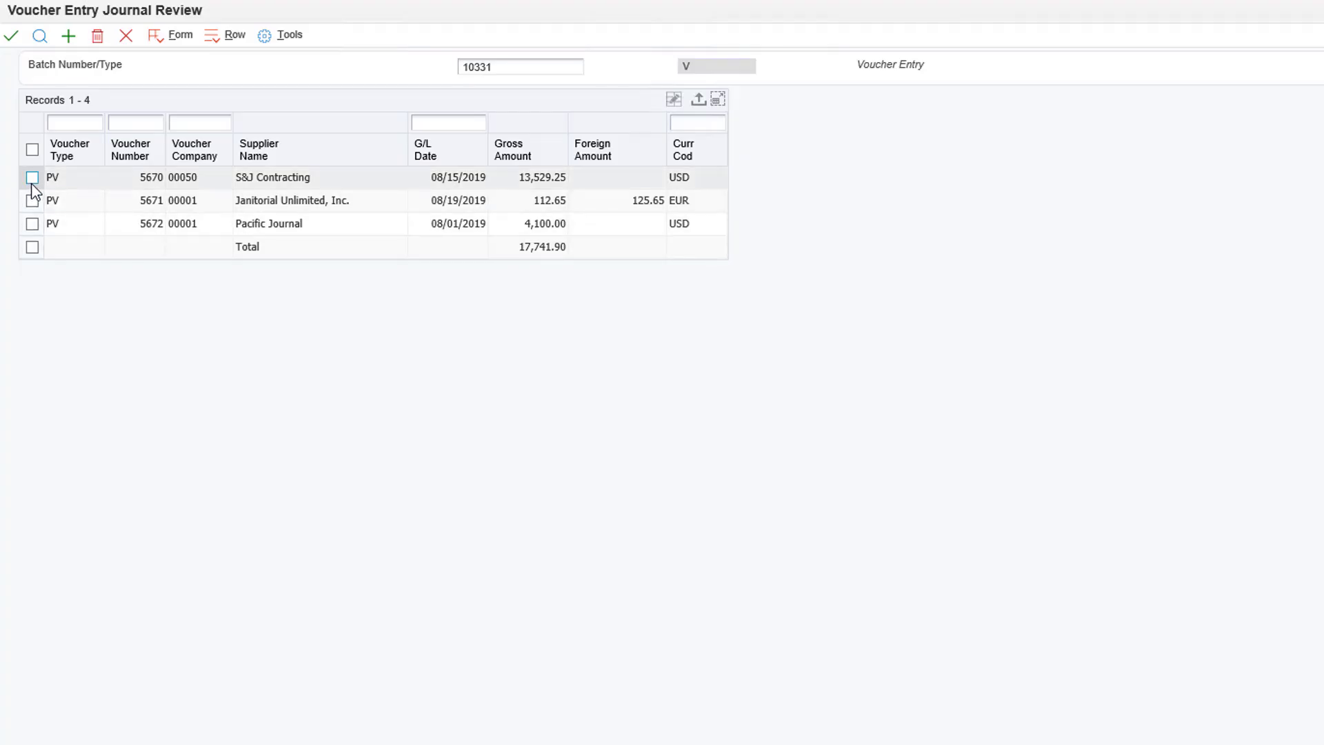
left_click(32, 178)
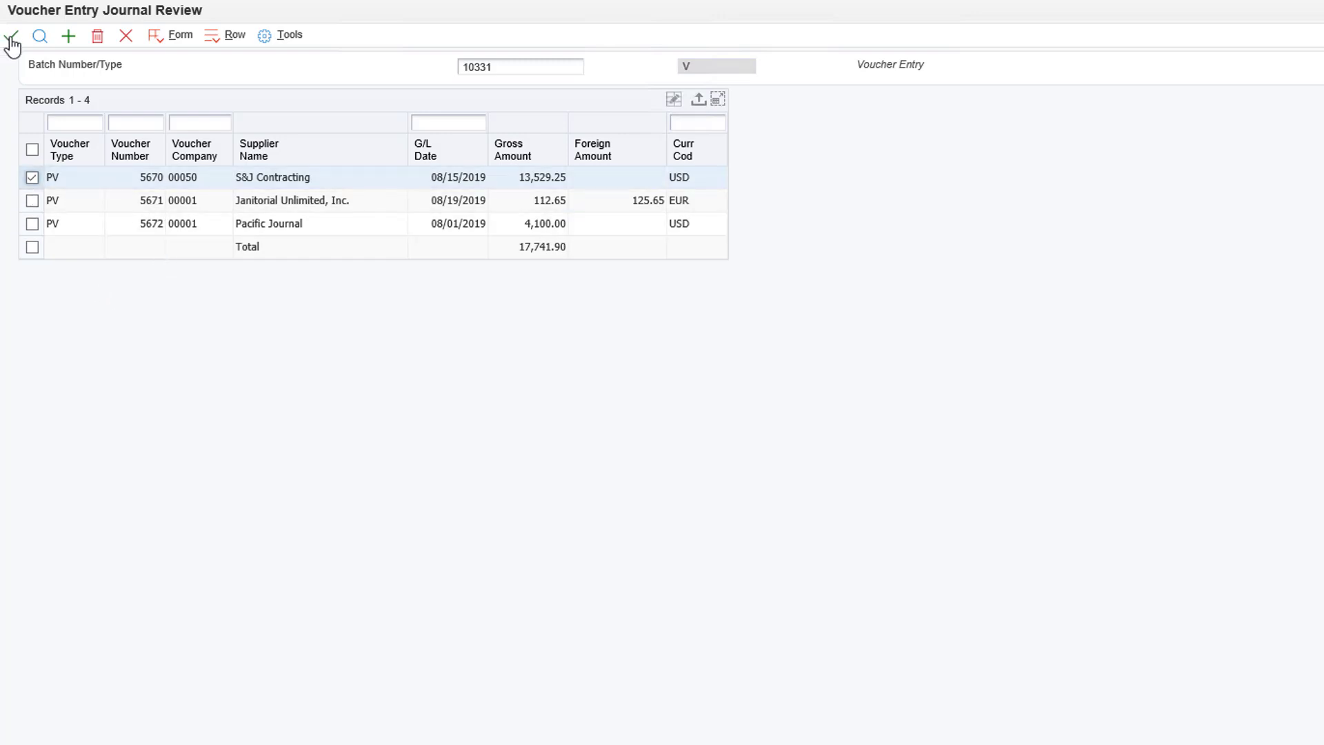
mouse_move(286, 446)
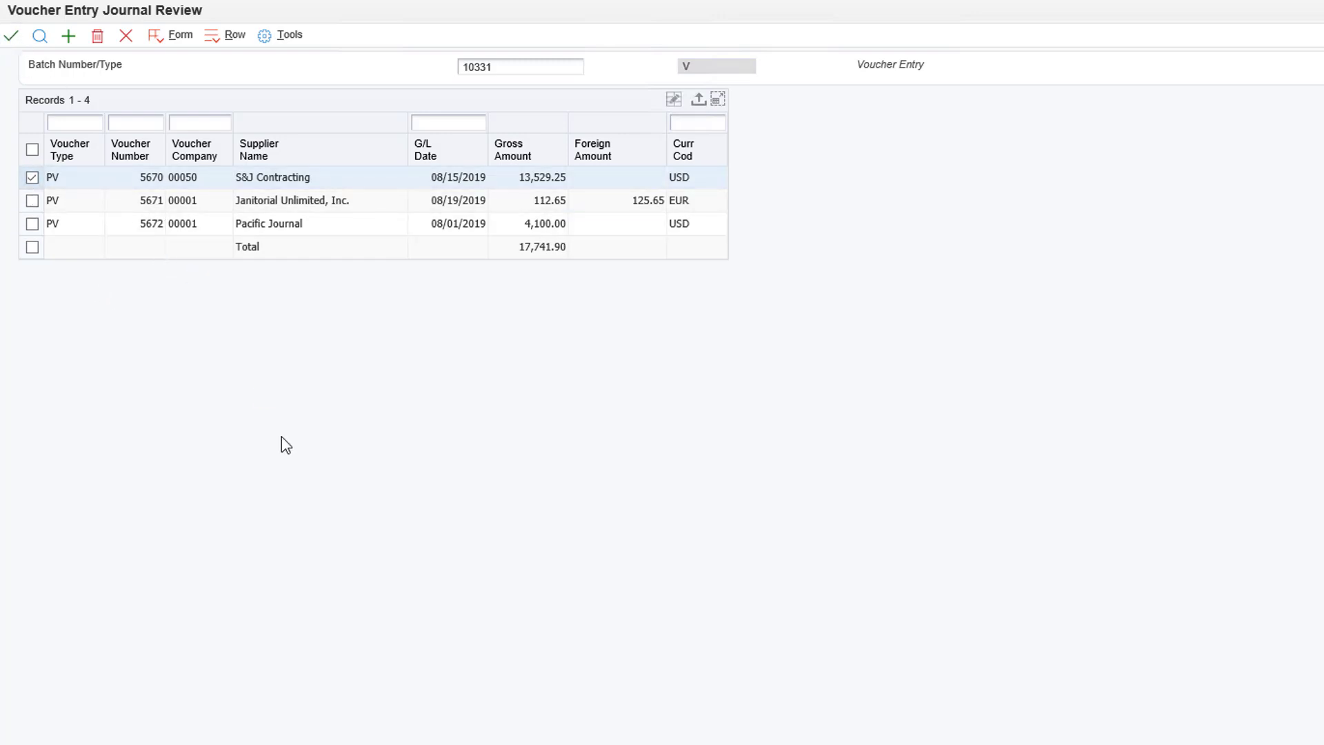
double_click(273, 178)
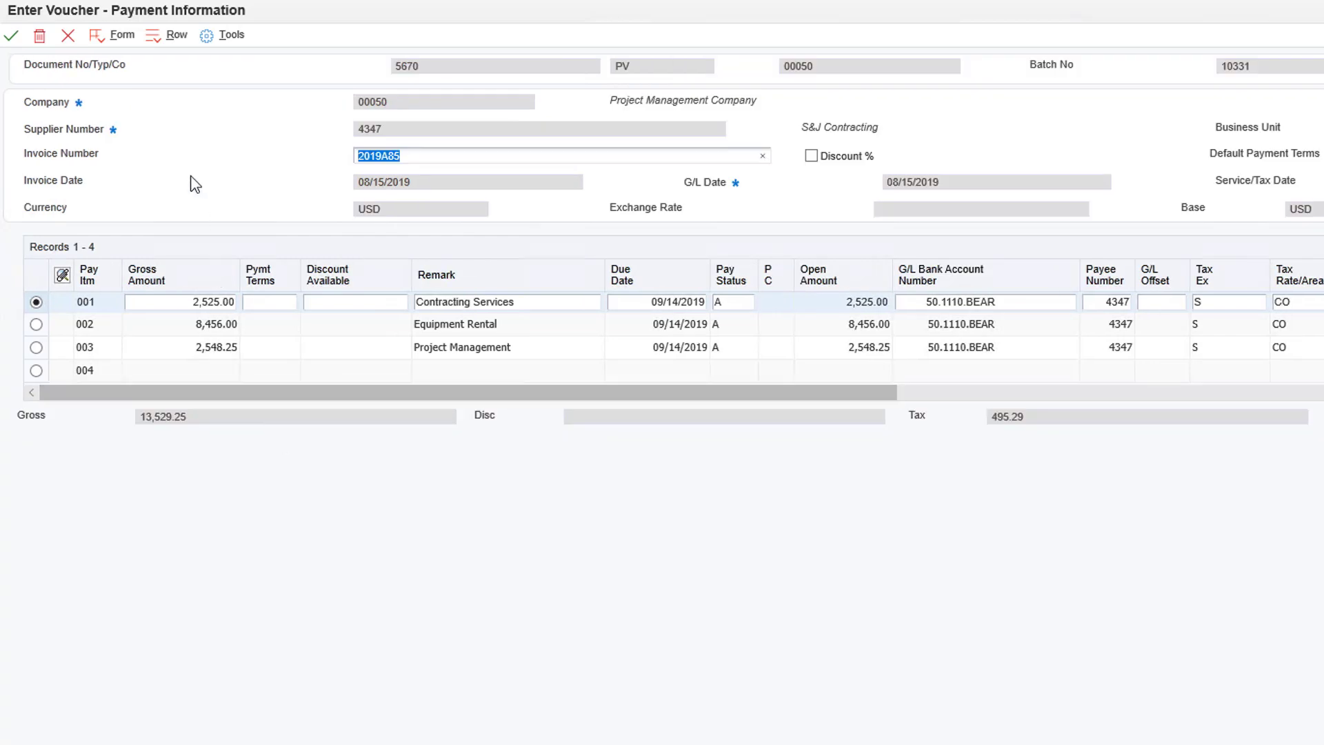
mouse_move(89, 23)
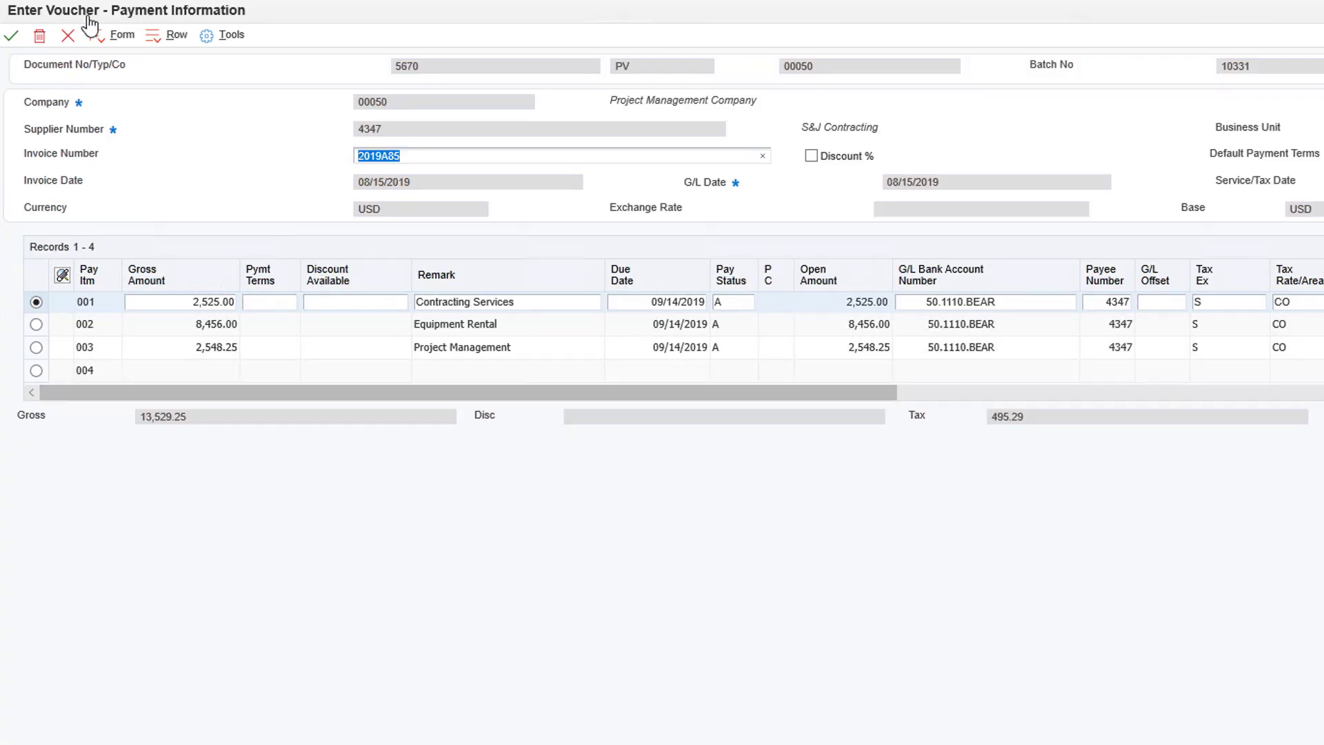
left_click(121, 35)
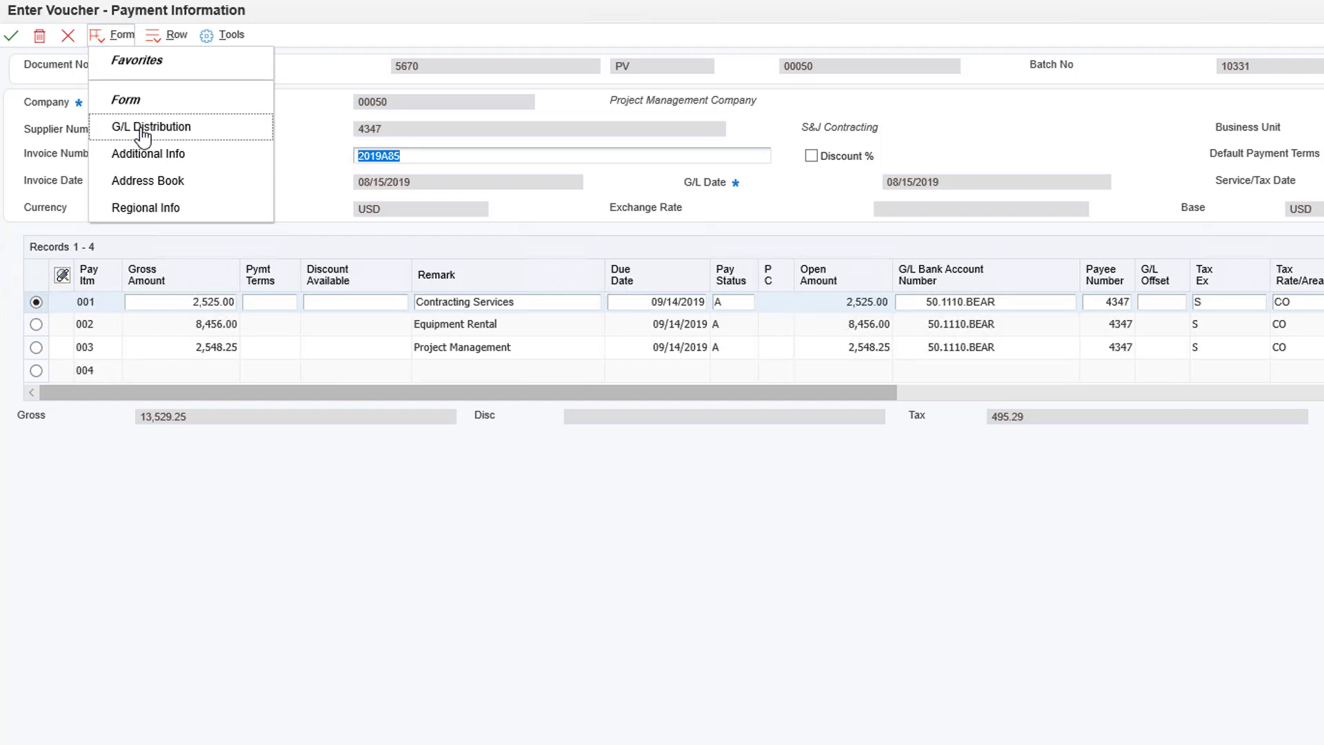
left_click(152, 127)
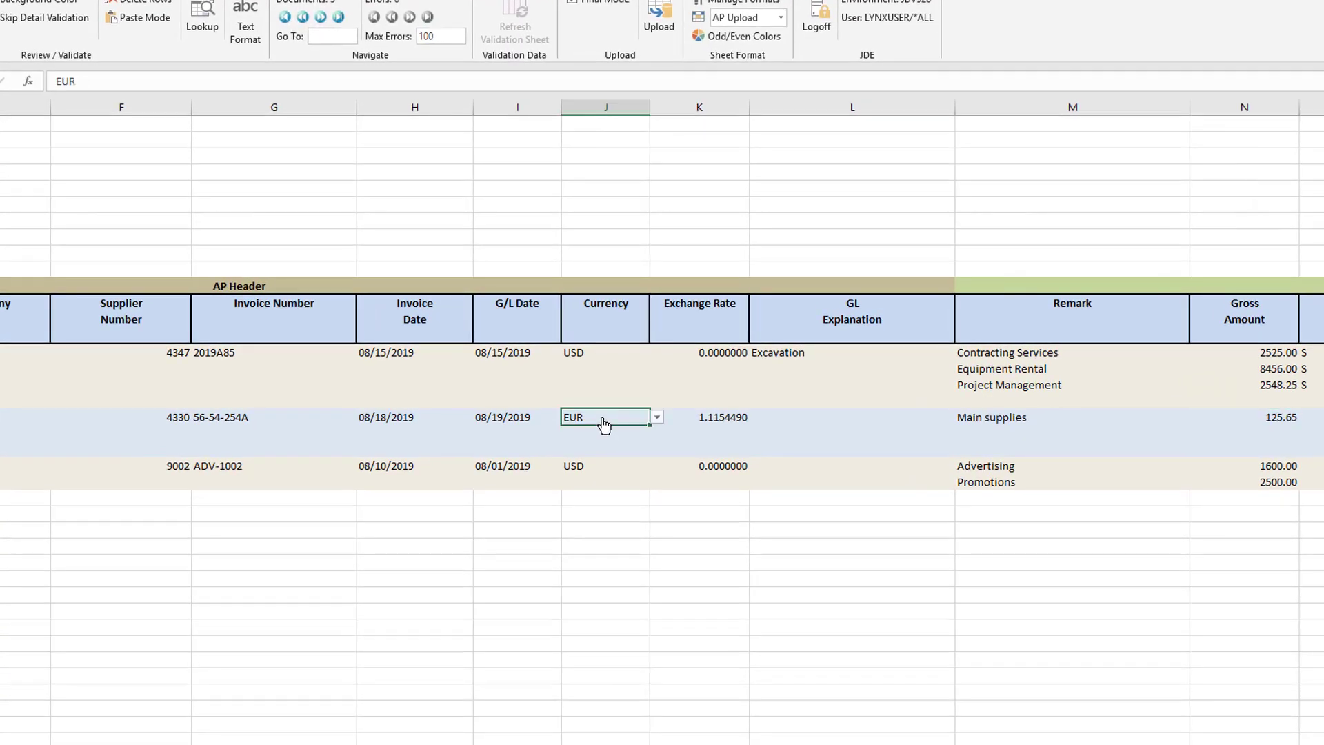
left_click(657, 417)
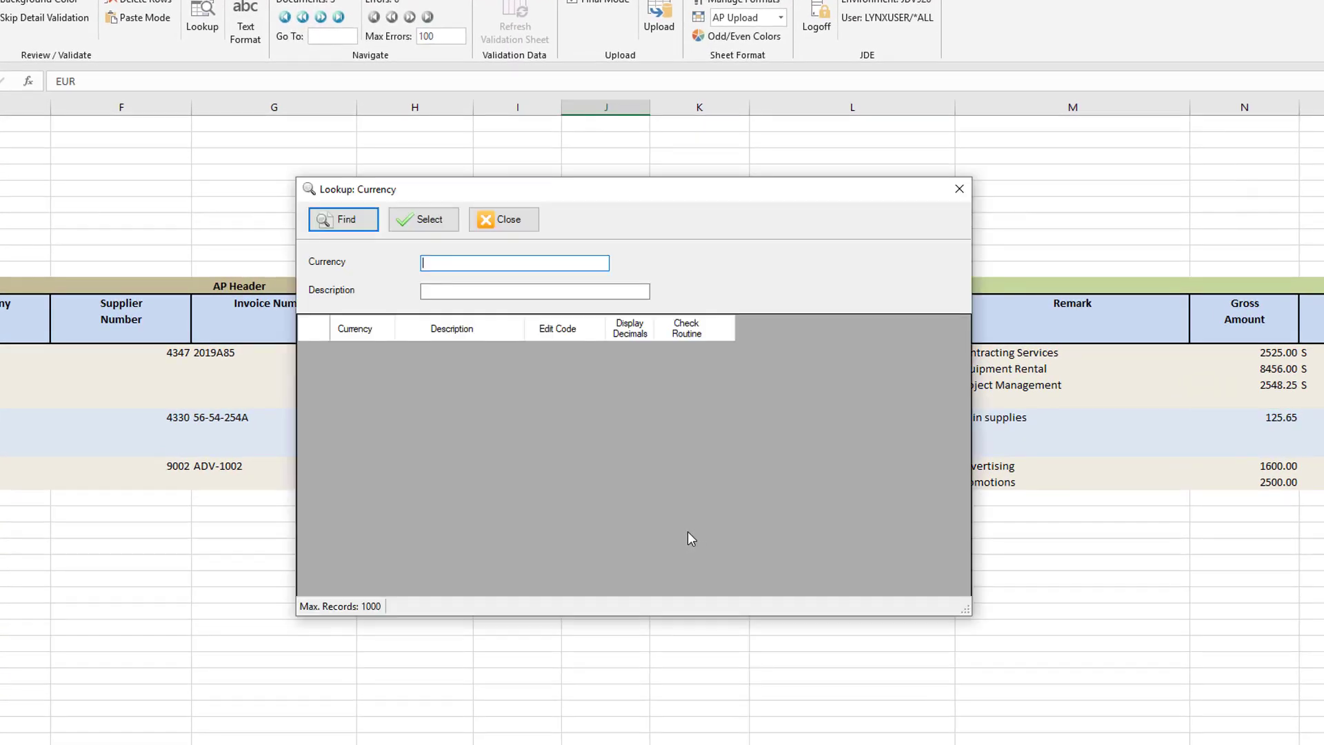
left_click(343, 219)
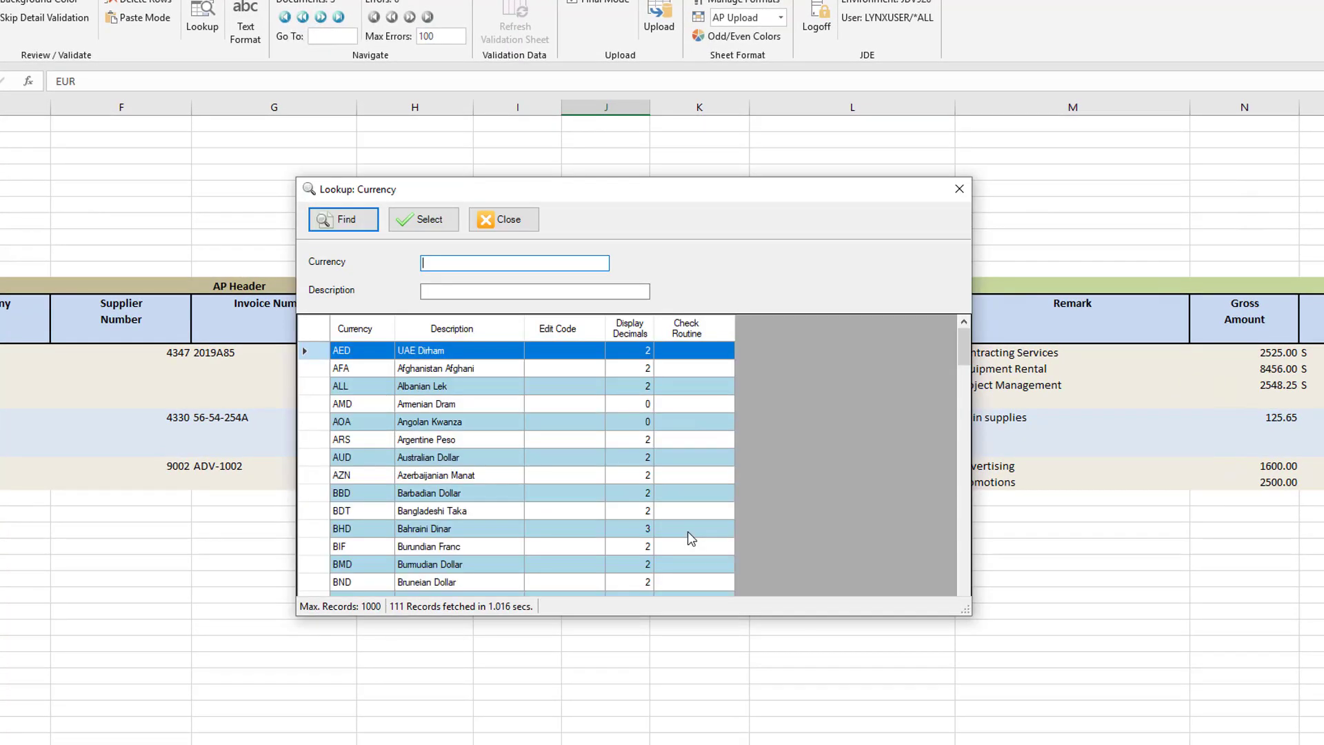
left_click(503, 220)
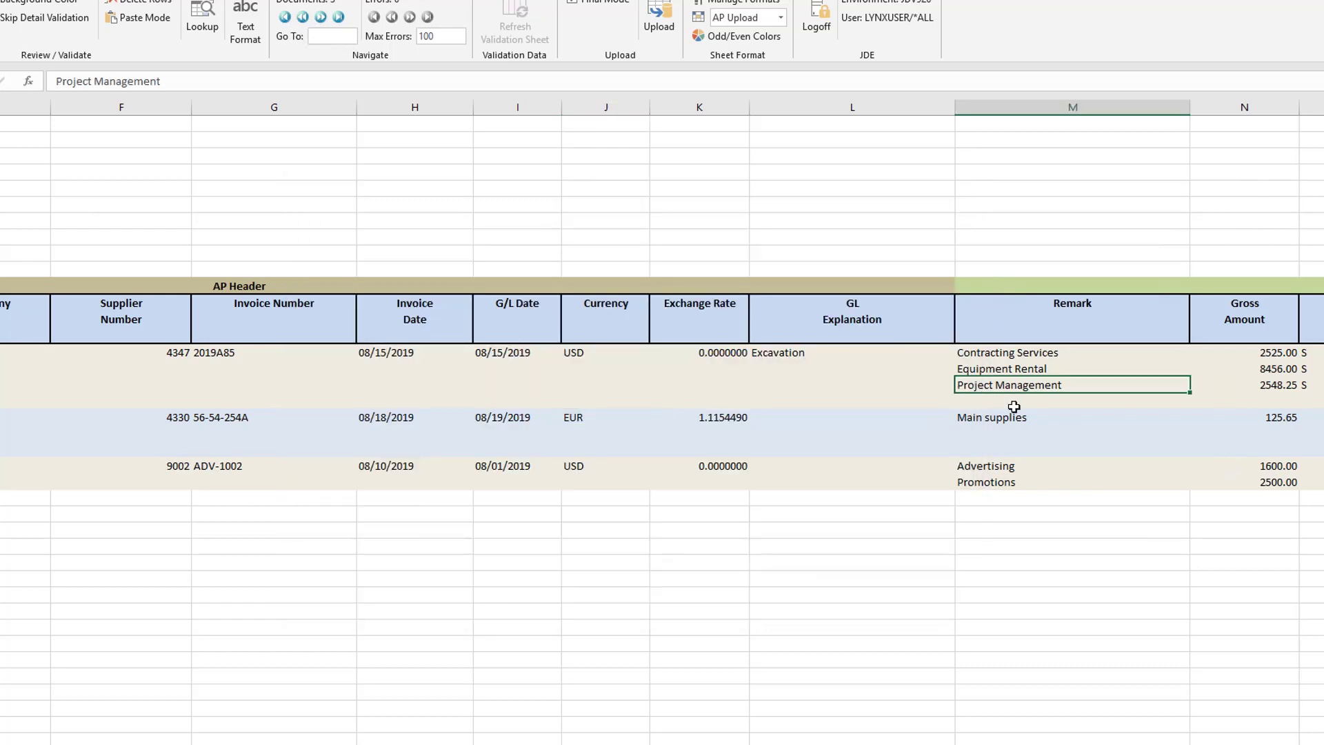
scroll("right", 3)
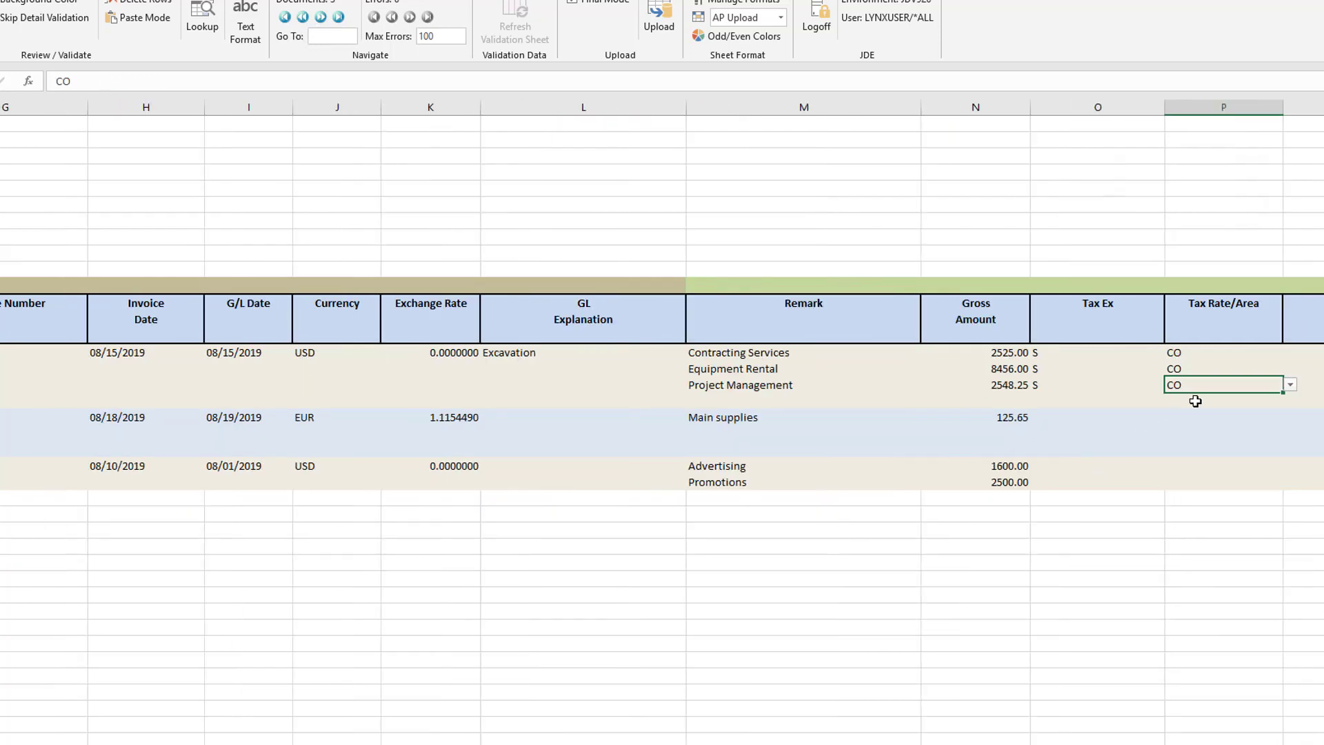
left_click(1289, 384)
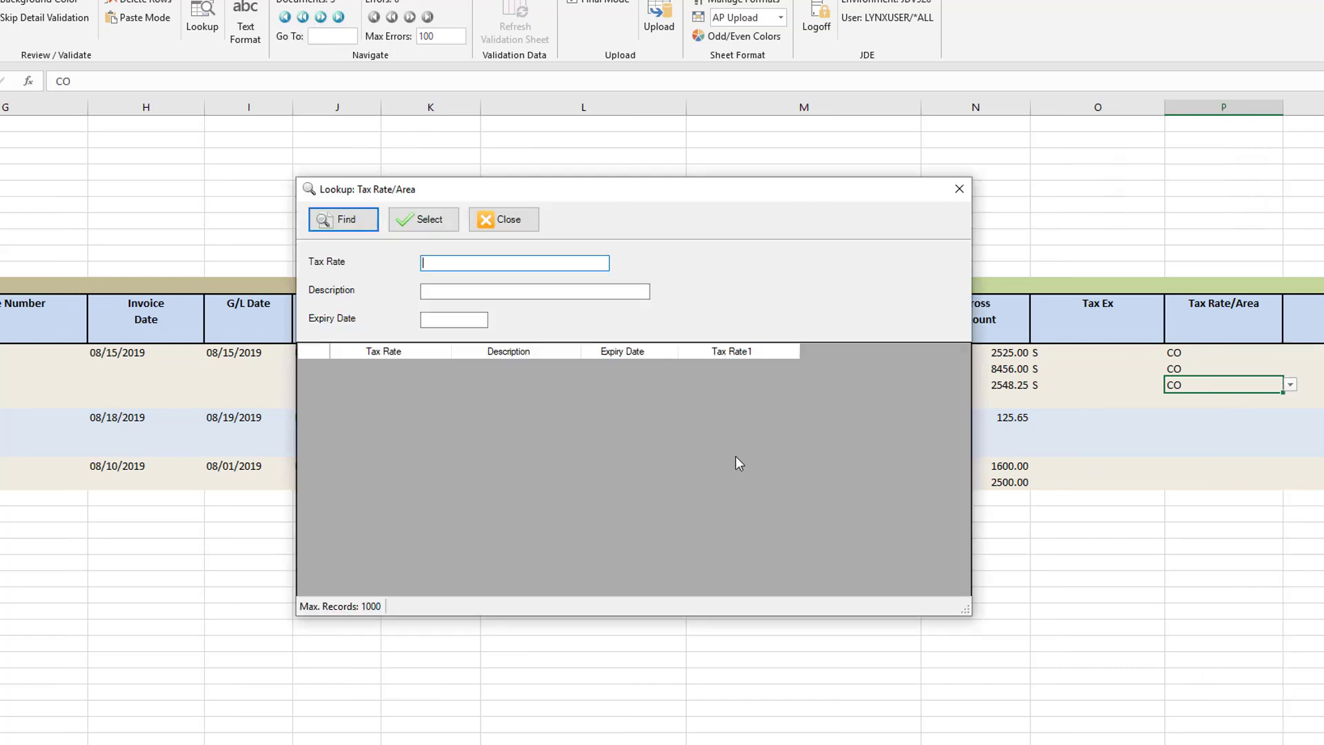
left_click(343, 219)
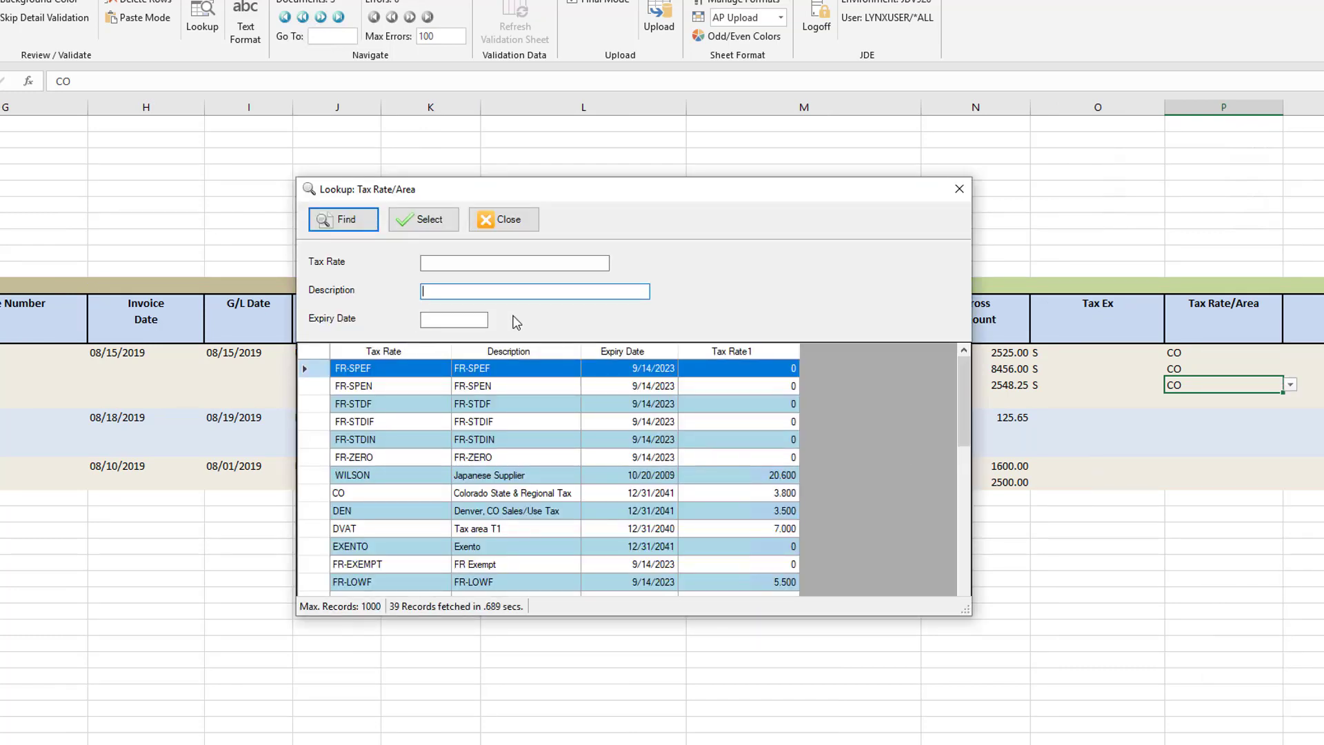
type("FR*")
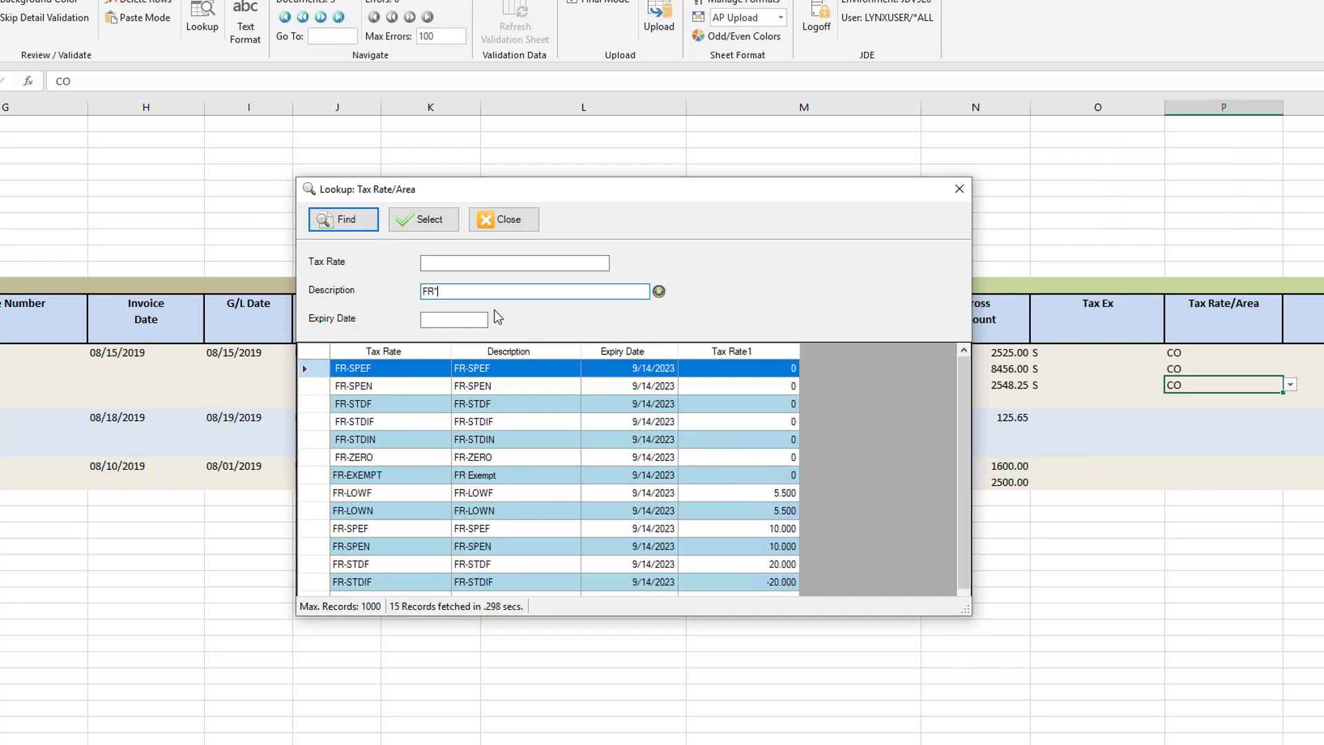
left_click(502, 219)
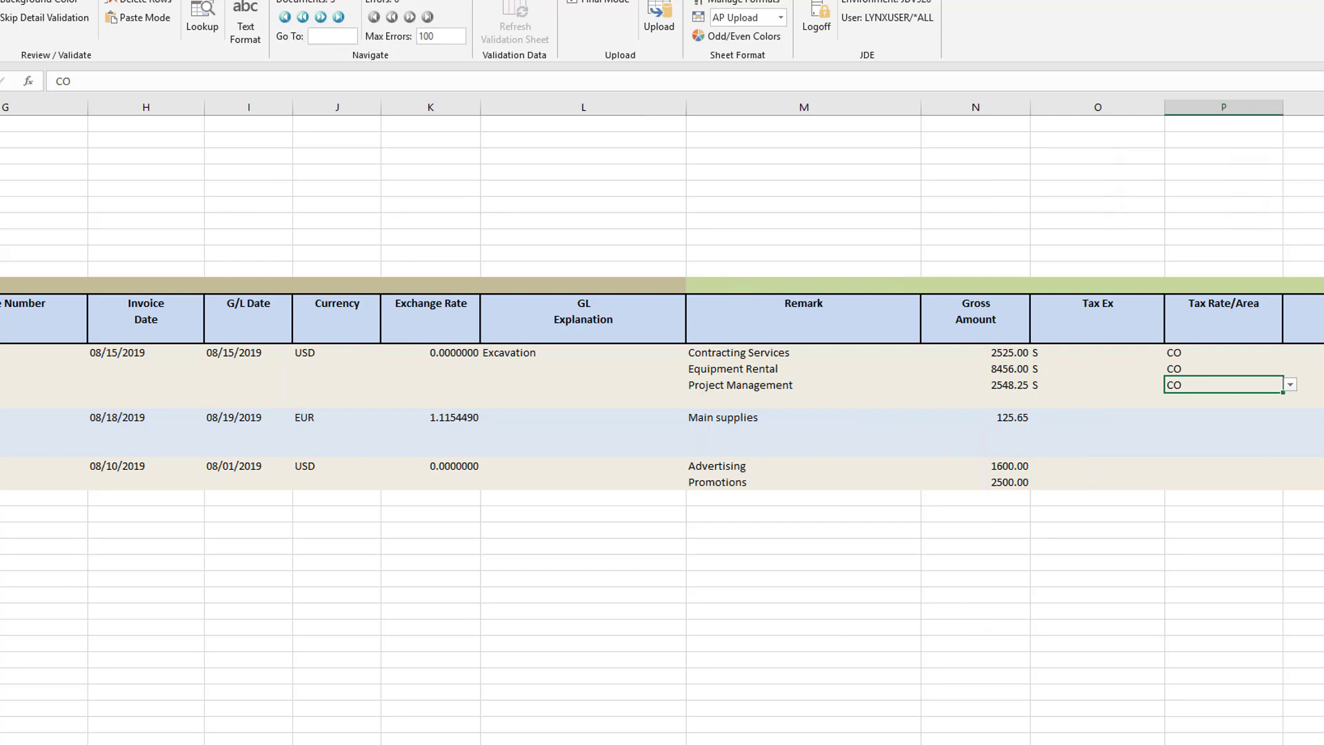
- Search the G/L Accounts lookup for business unit 5100, then close it
scroll("right", 3)
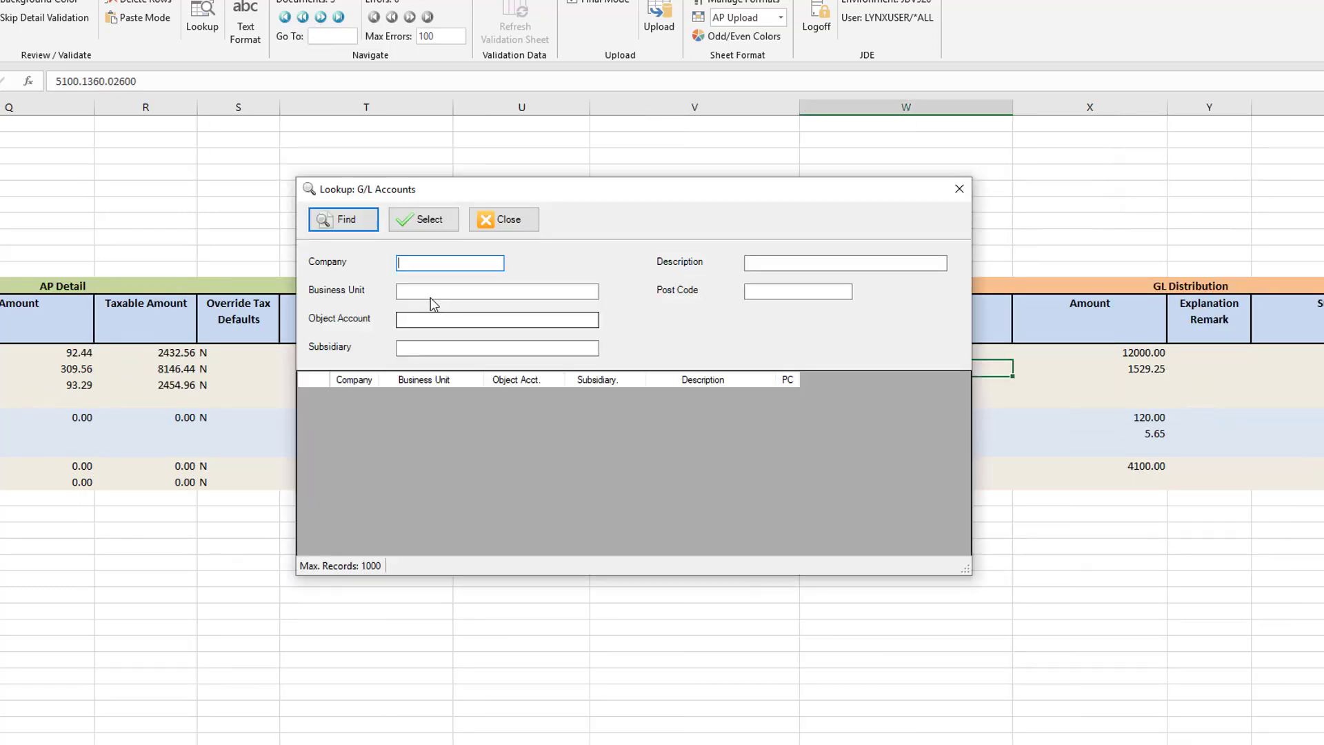
type("5100")
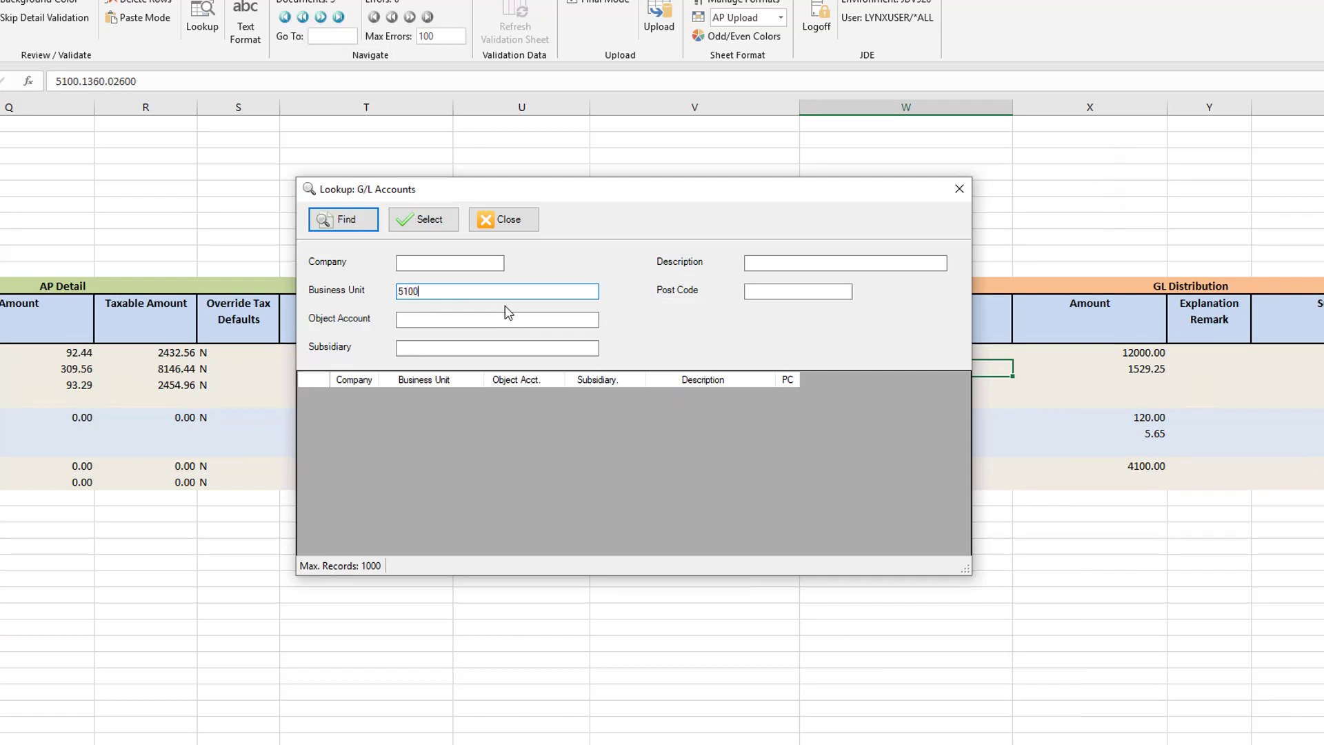
left_click(343, 219)
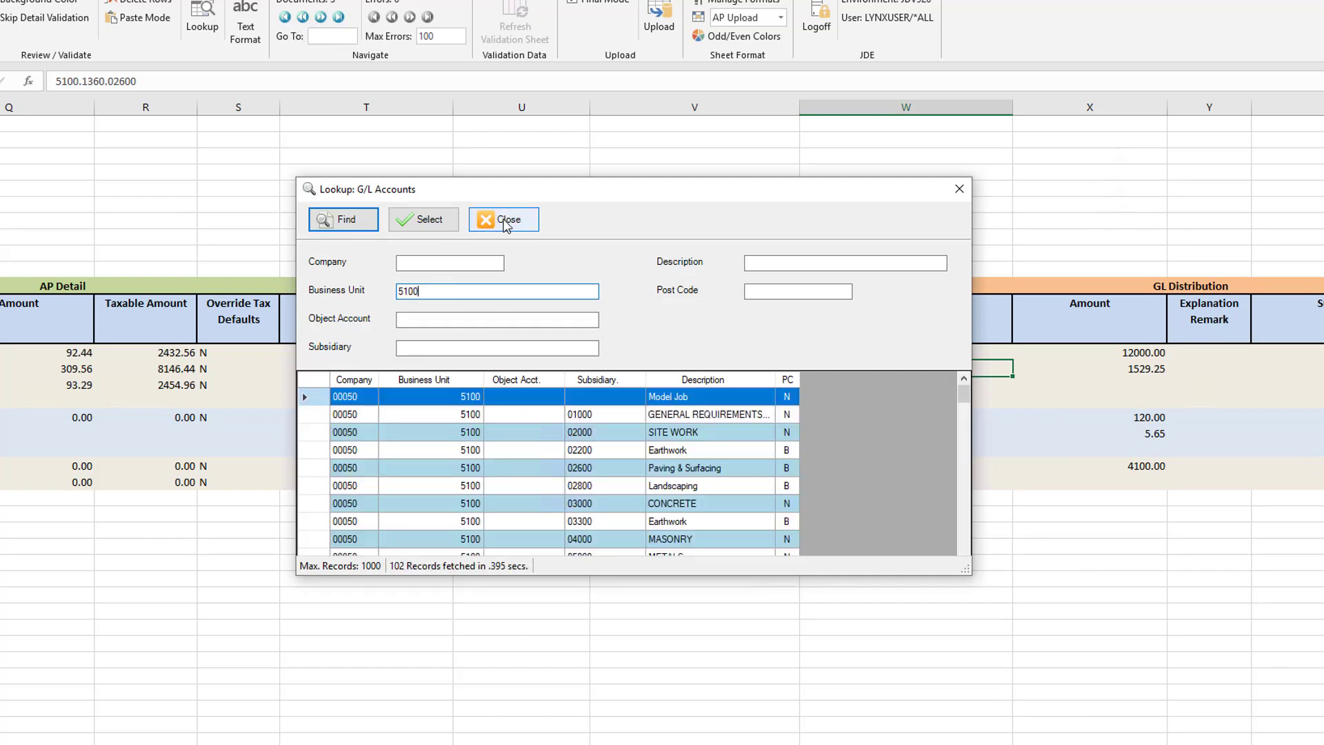
left_click(502, 219)
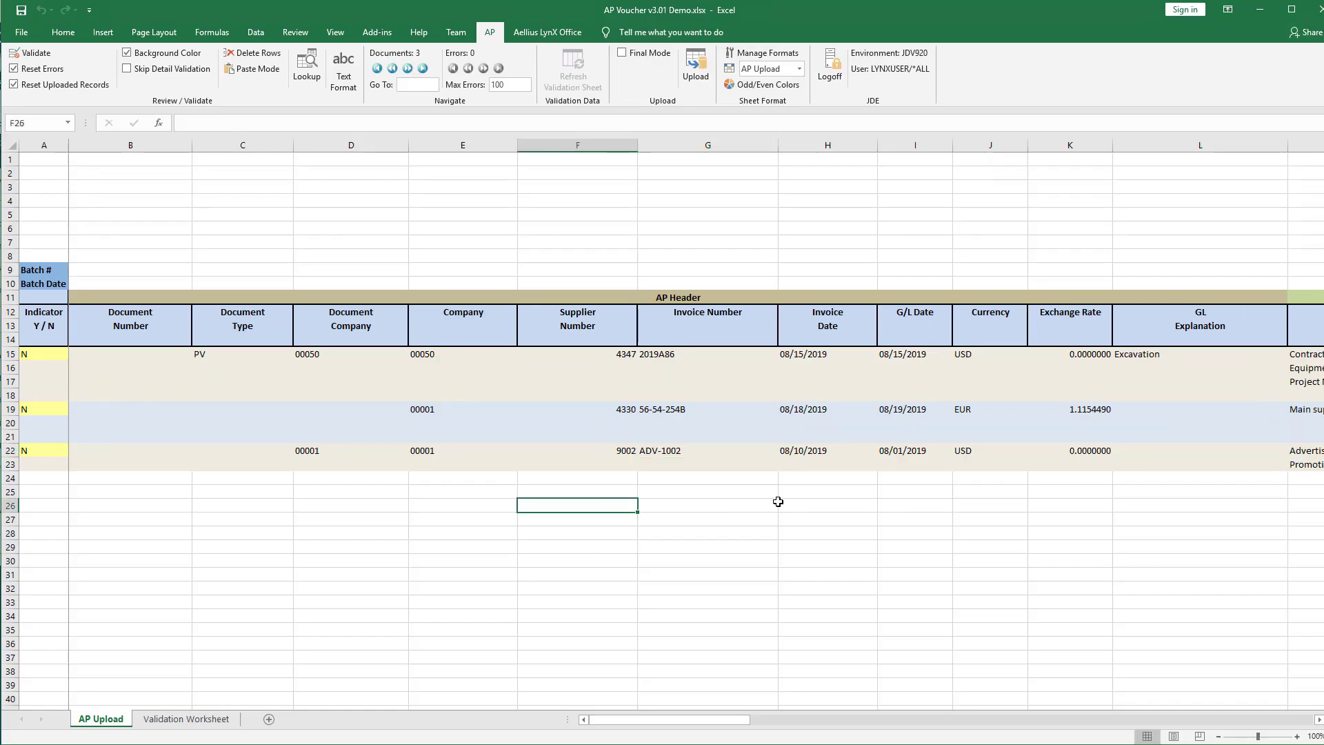
- Run a proof-mode upload that fails and jump to the flagged duplicate invoice ADV-1002
left_click(707, 409)
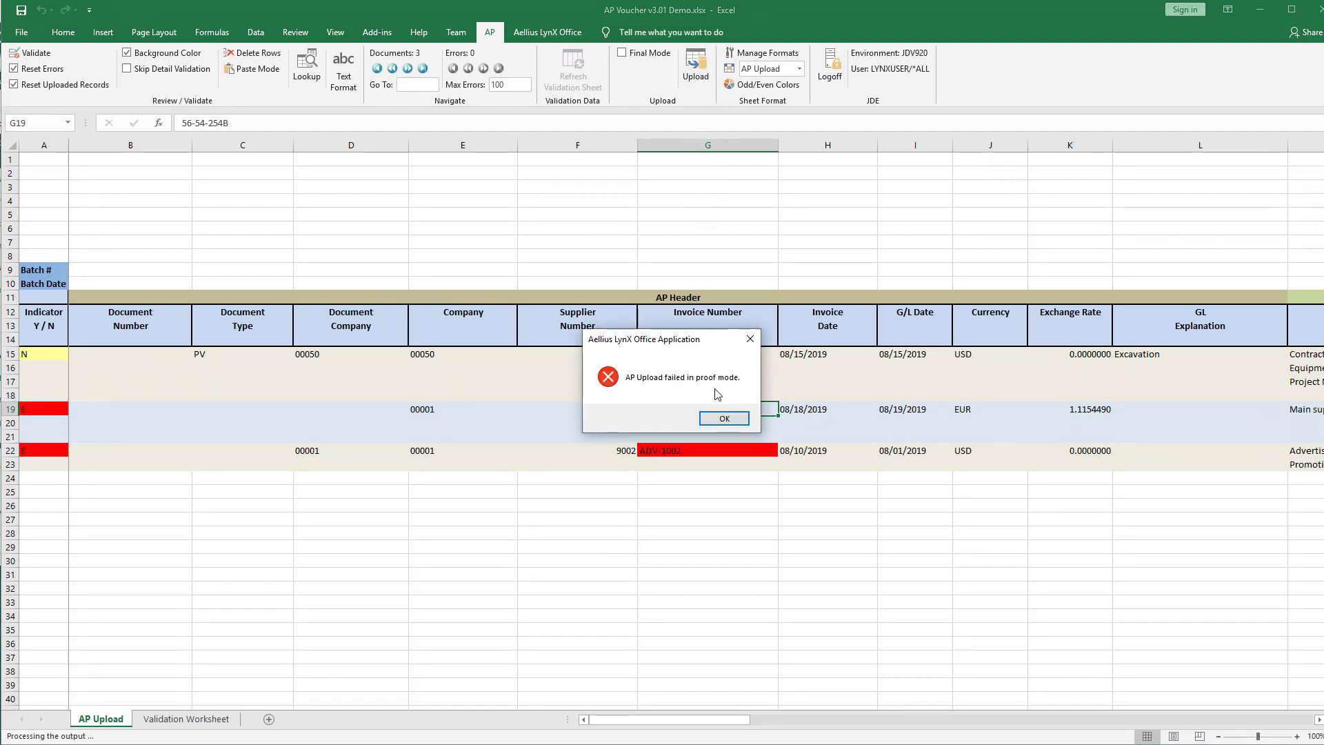
left_click(723, 417)
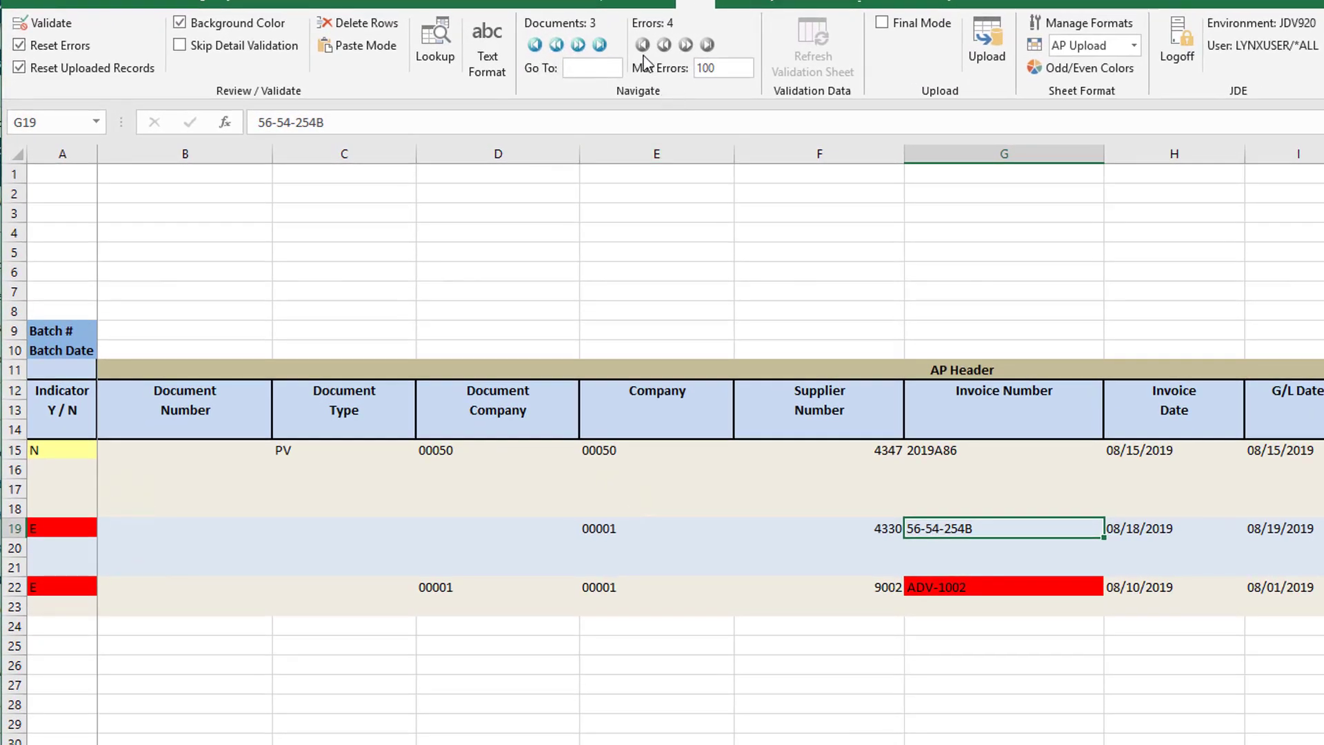
left_click(62, 528)
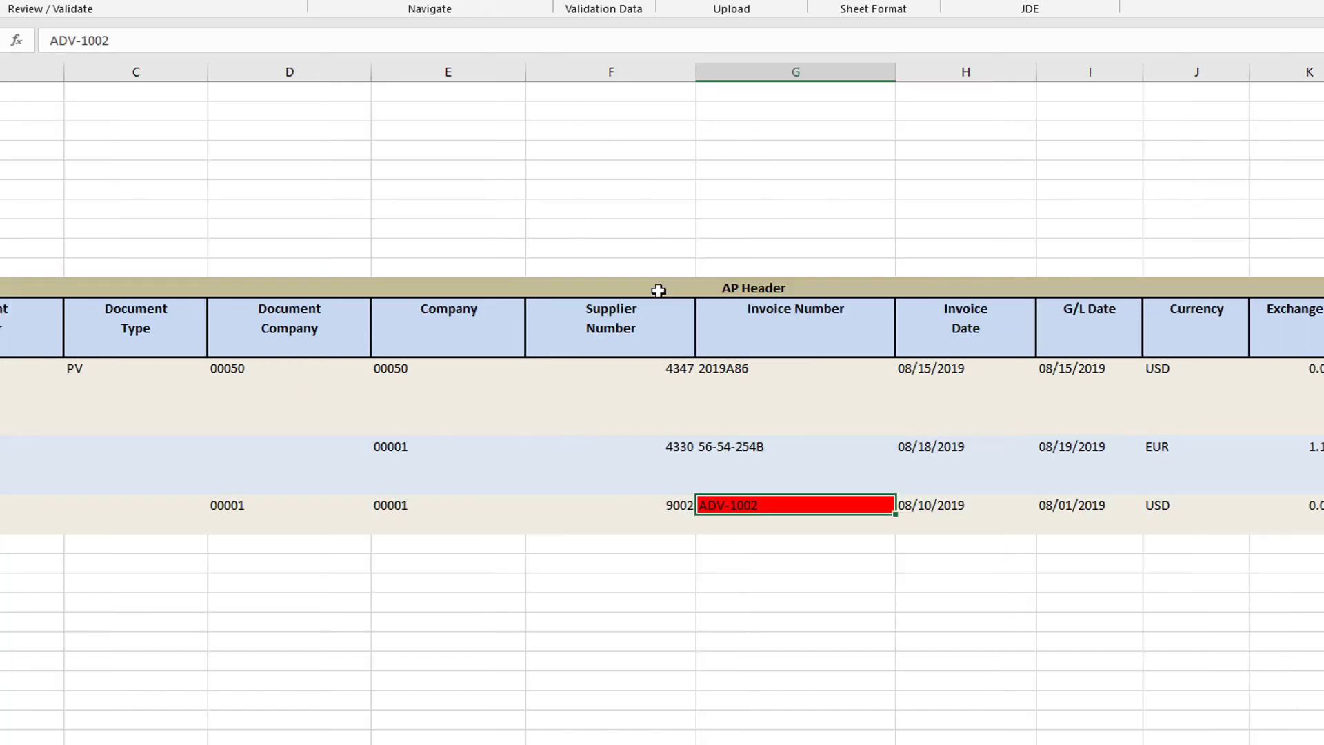
mouse_move(755, 505)
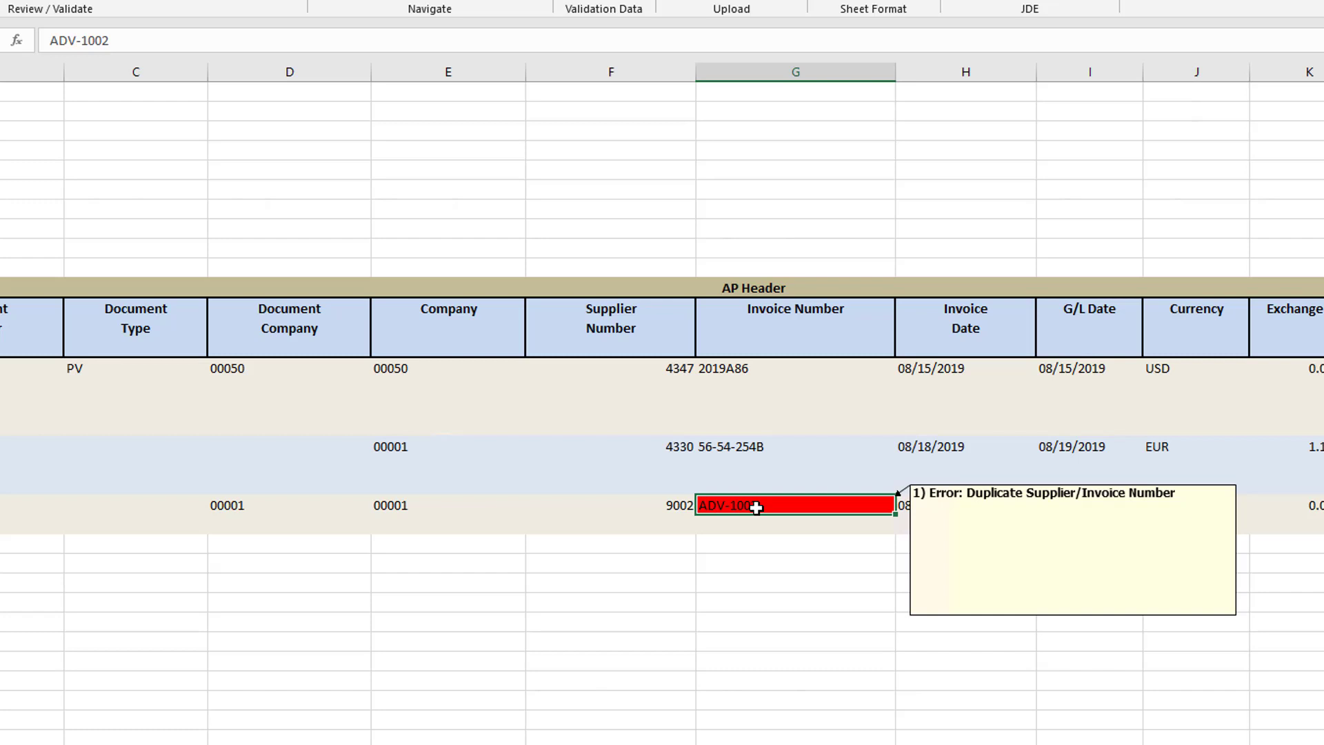